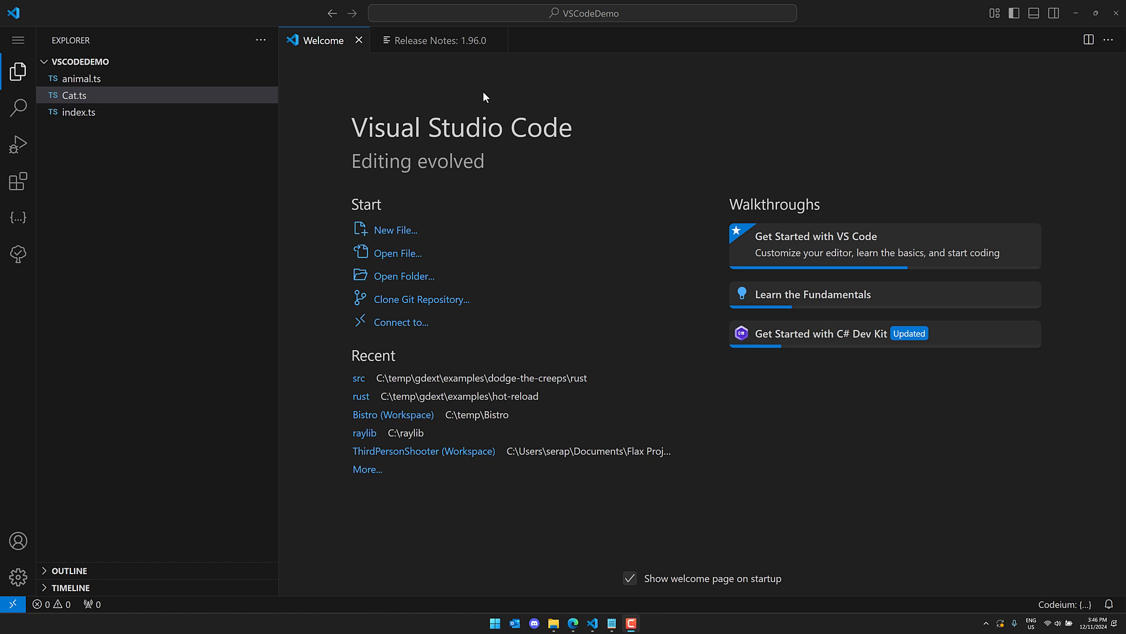
mouse_move(79, 112)
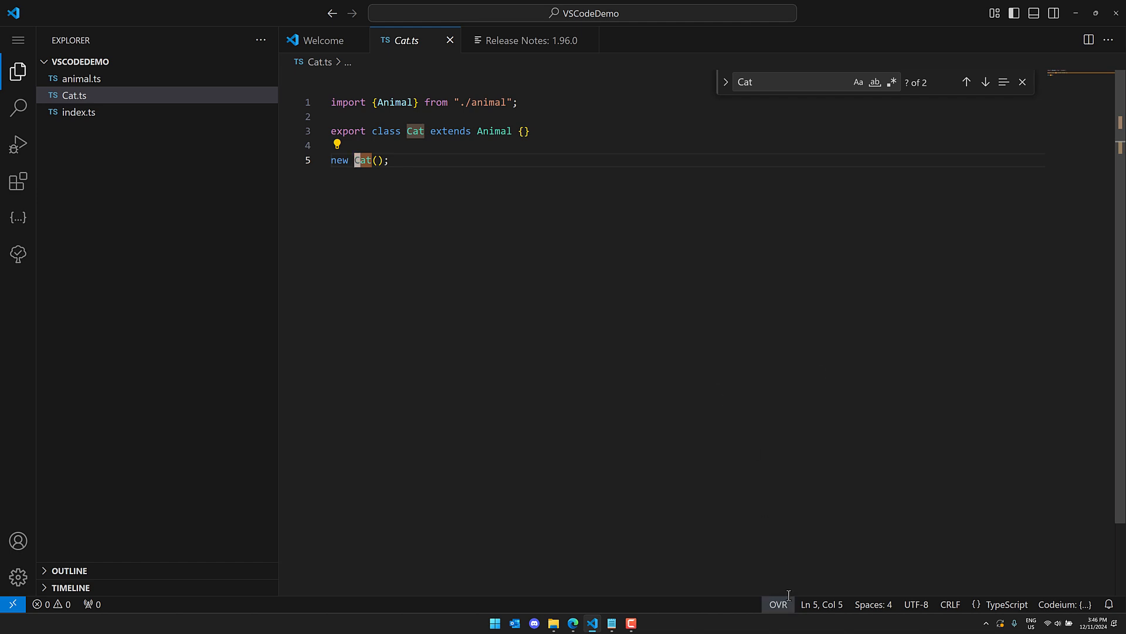
mouse_move(777, 604)
type("B")
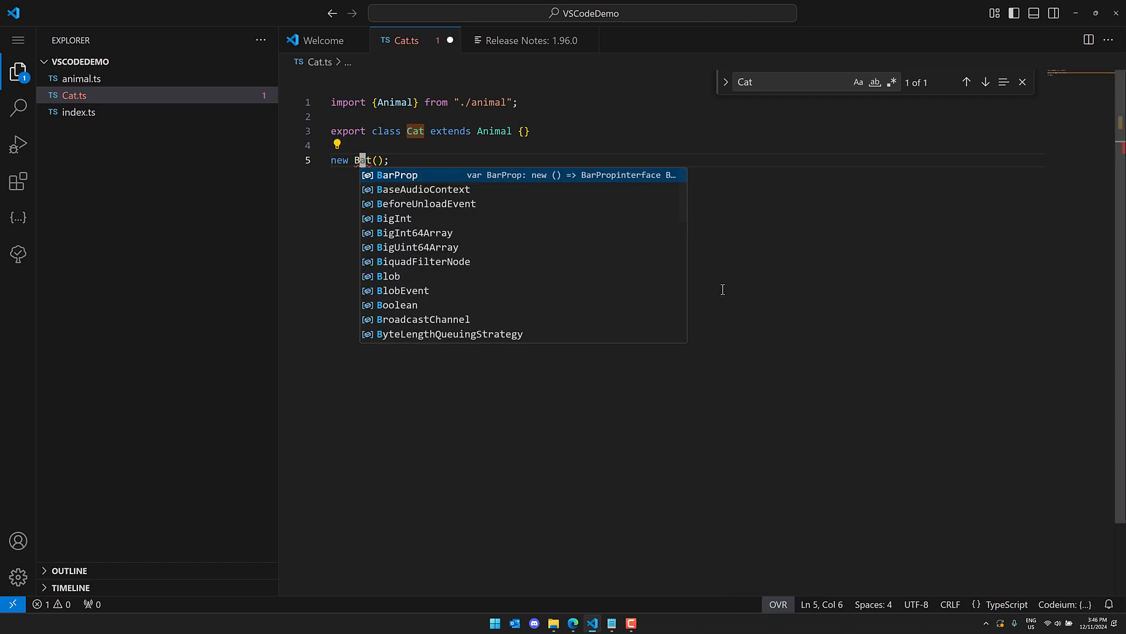
- Type stray text over Cat.ts's last line, then undo back to new Cat();
type("sdfasdfasdf")
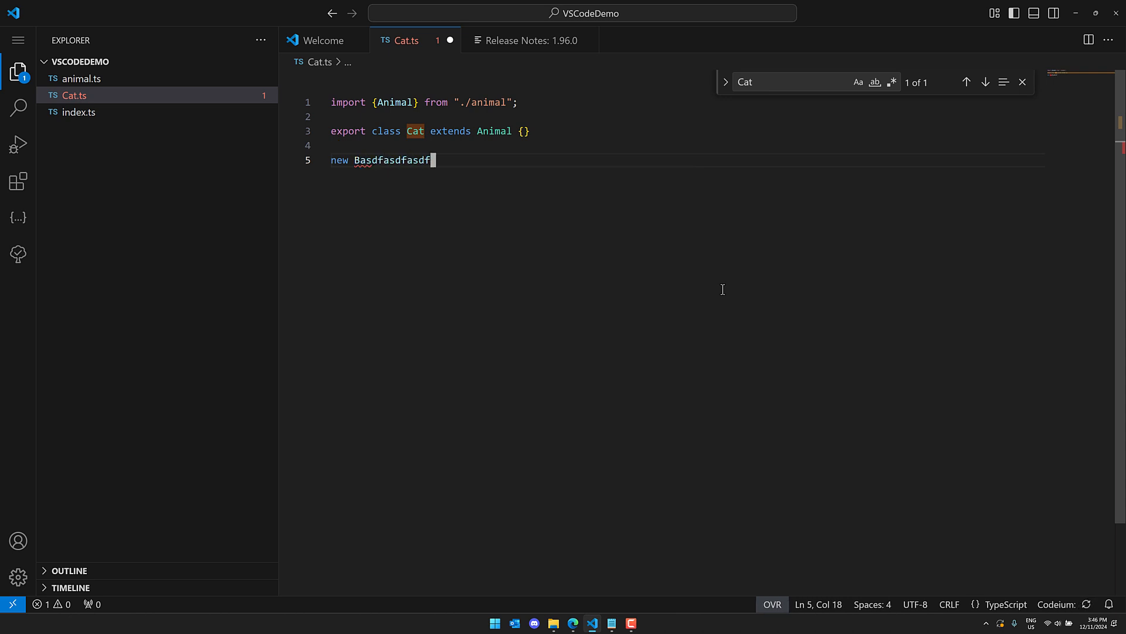
type("fasdfadsffads")
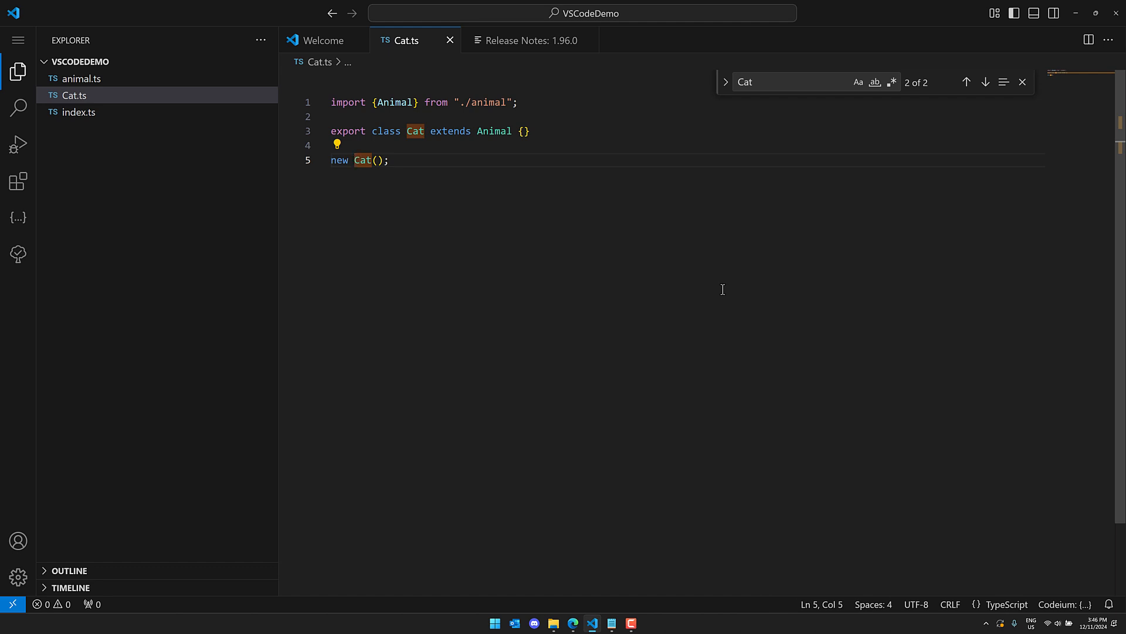
mouse_move(364, 58)
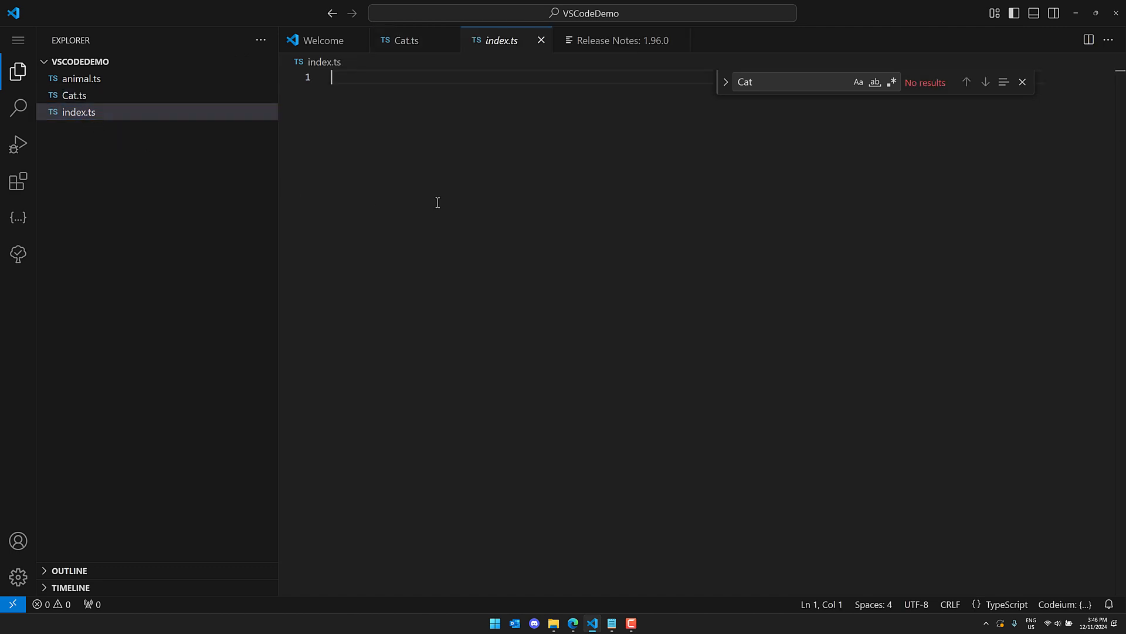
- Paste new Cat(); into index.ts with its Cat import, check Cat.ts, then return to index.ts
type("new Cat();")
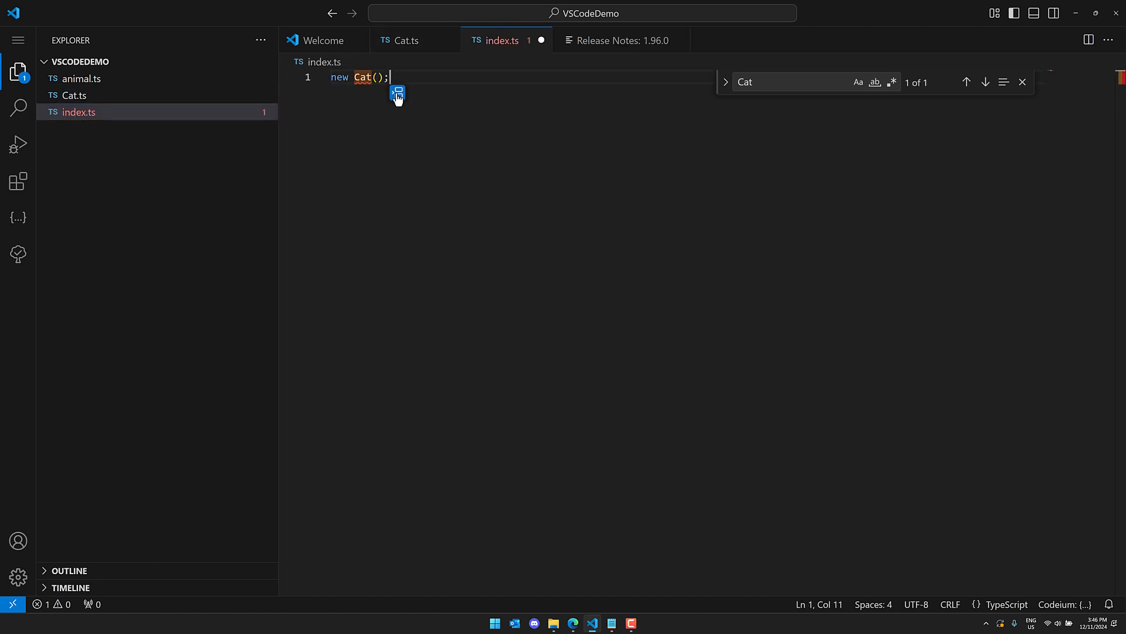
left_click(397, 94)
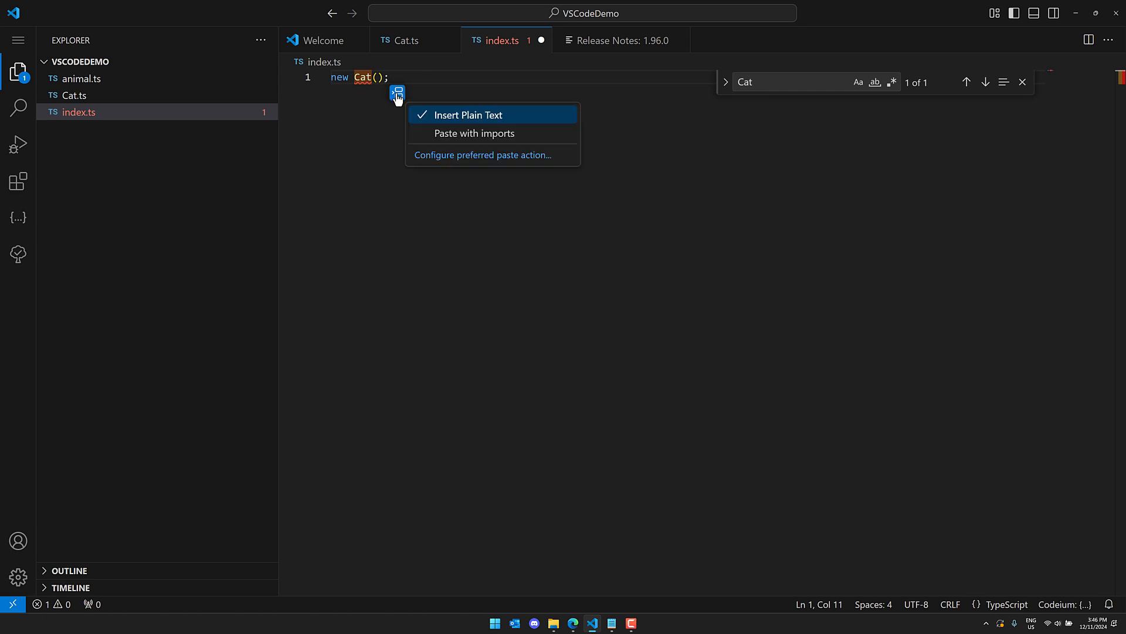
left_click(474, 133)
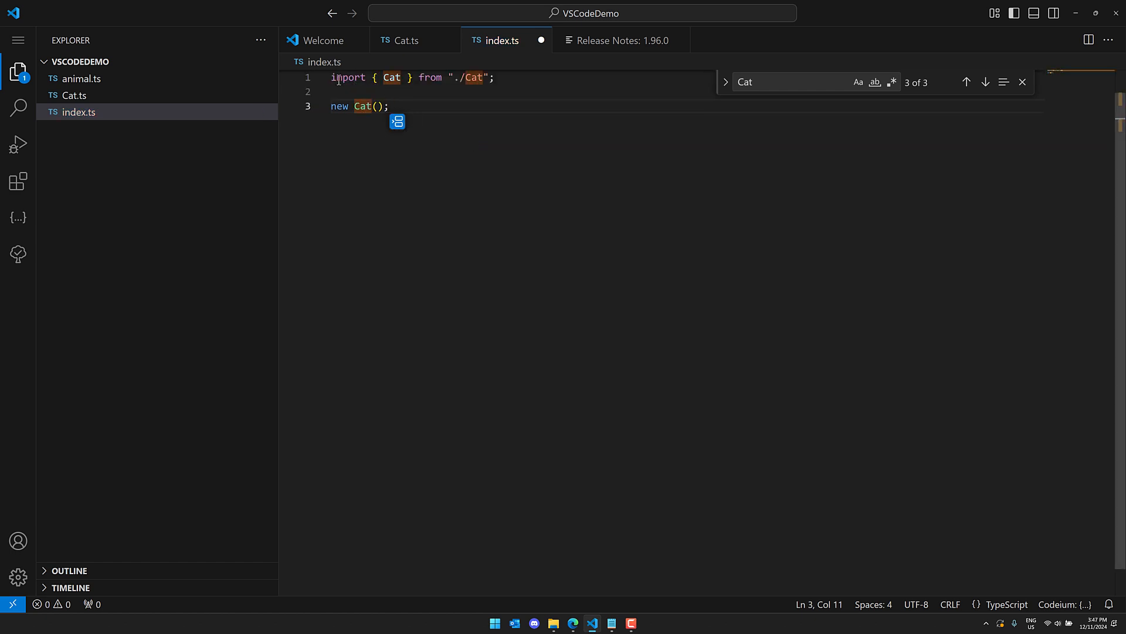
left_click(406, 41)
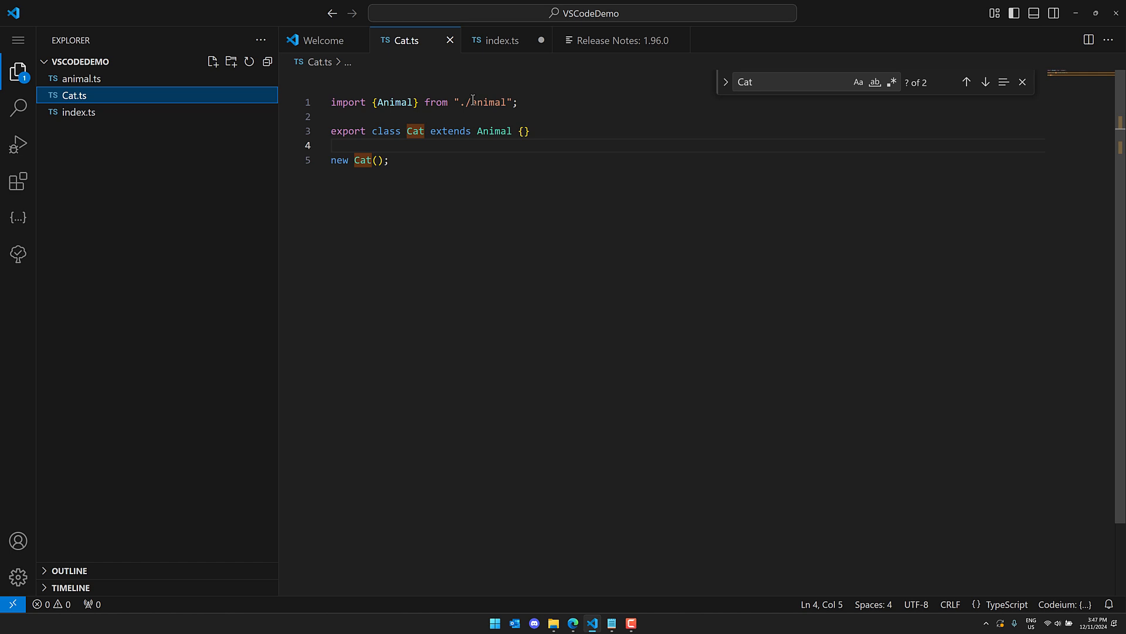
left_click(501, 40)
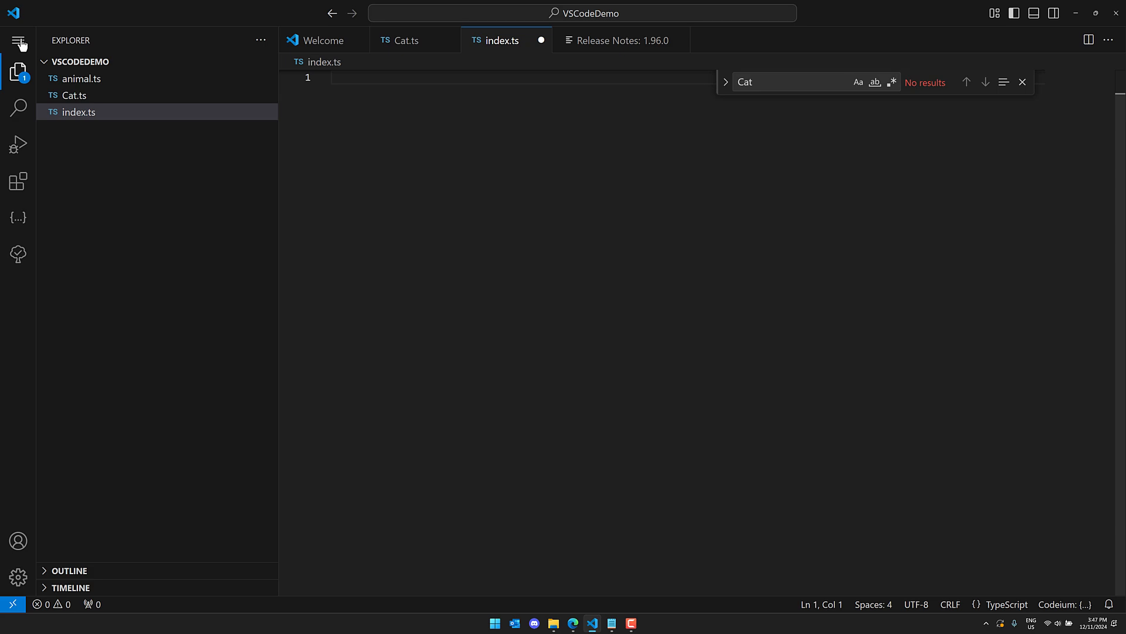
- Add "text.updateImports" to editor.pasteAs.preferences, then paste new Cat(); from Cat.ts into index.ts
left_click(18, 40)
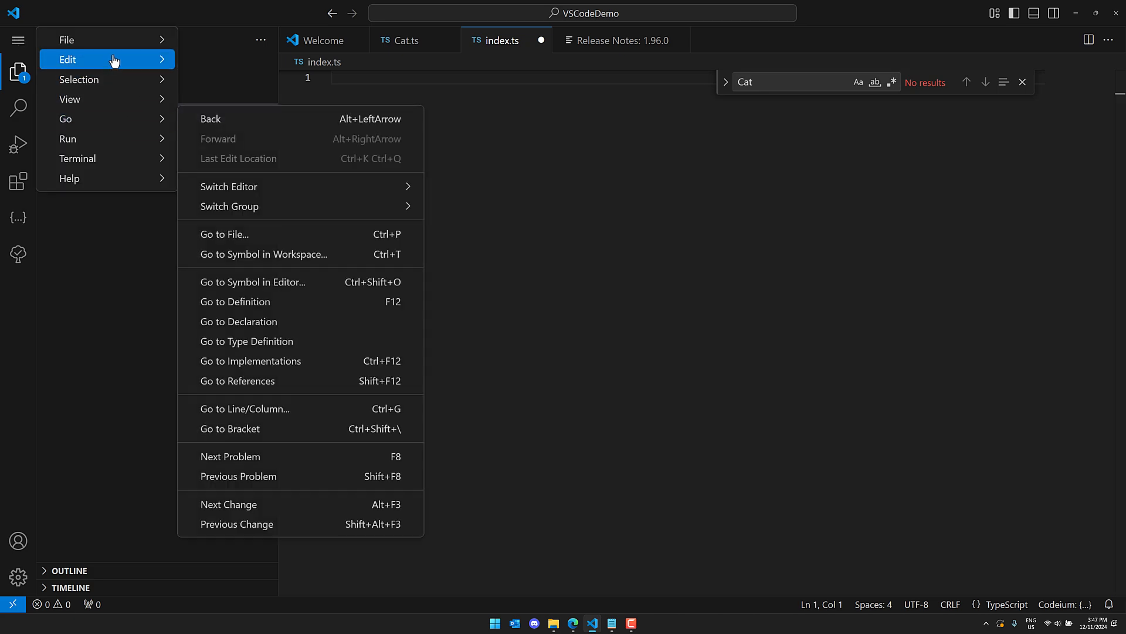
left_click(67, 39)
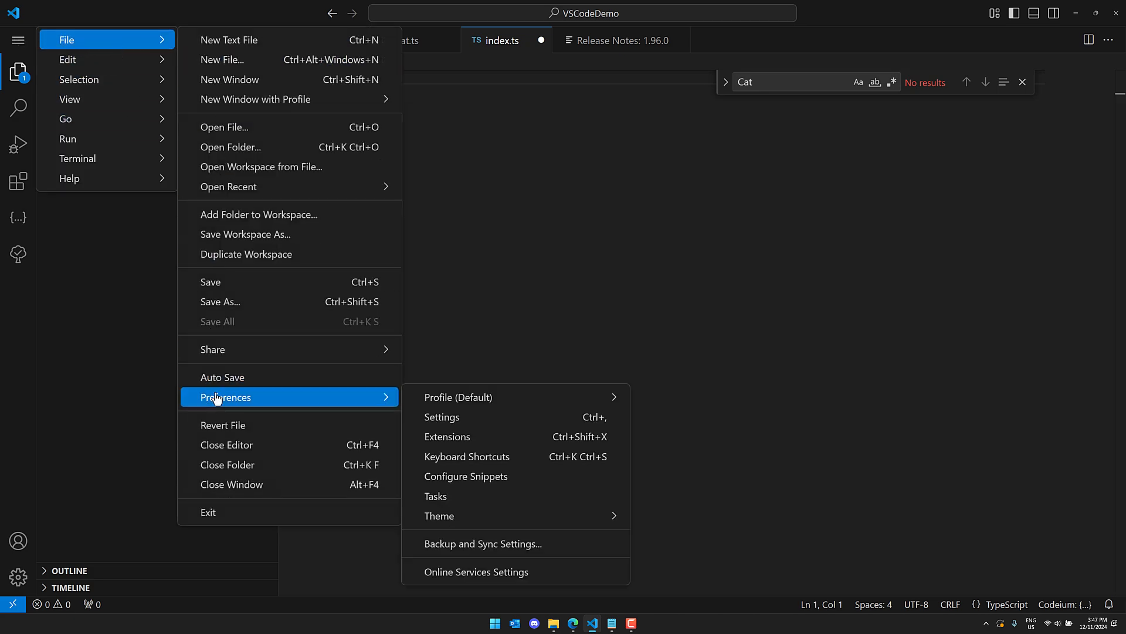
left_click(442, 416)
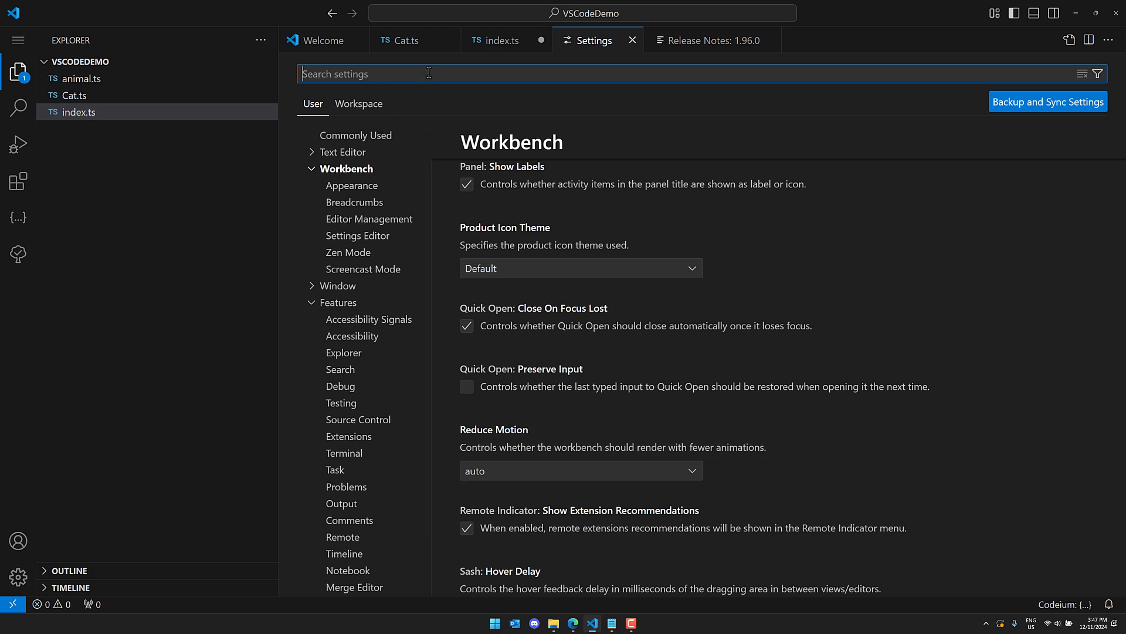
type("editor.pasteAs.preferences\": [")
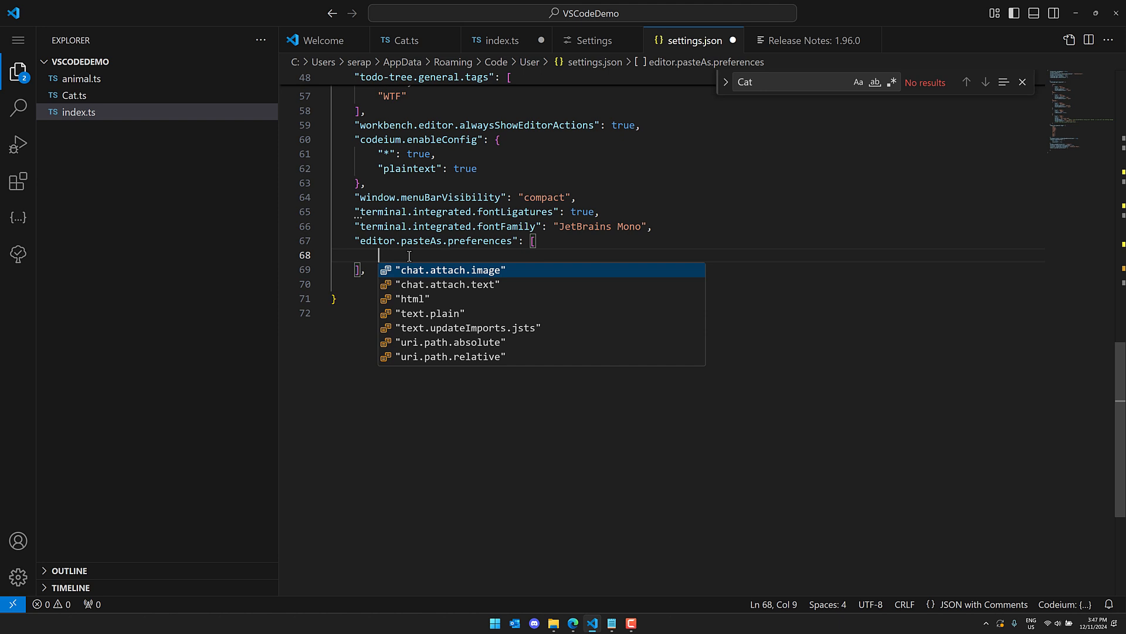
type("\"text")
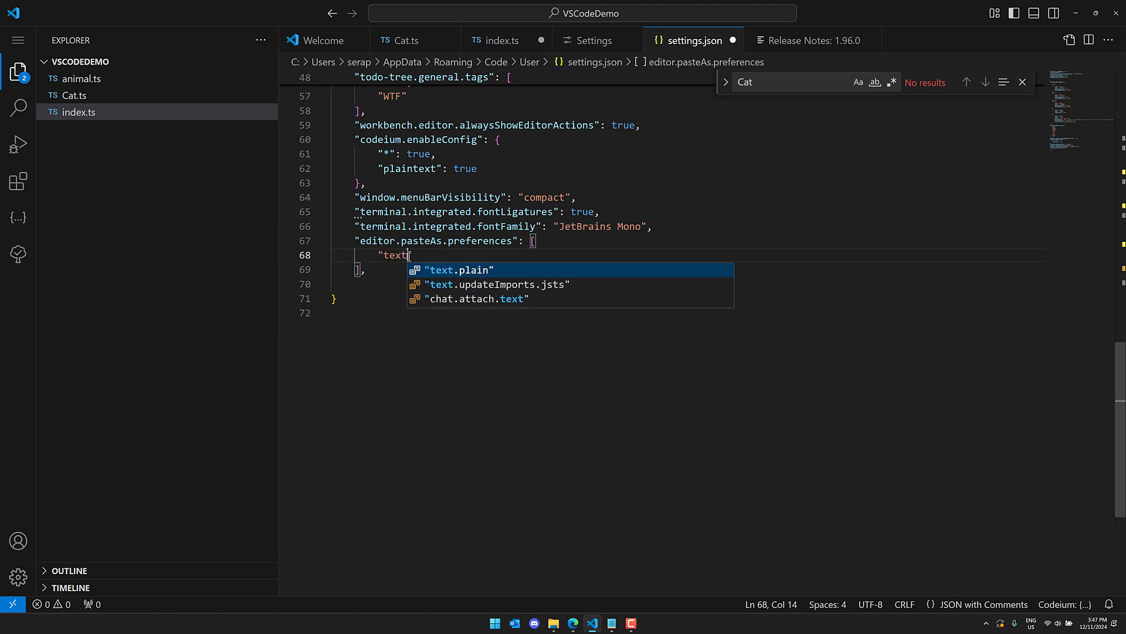
type("updateImports\",")
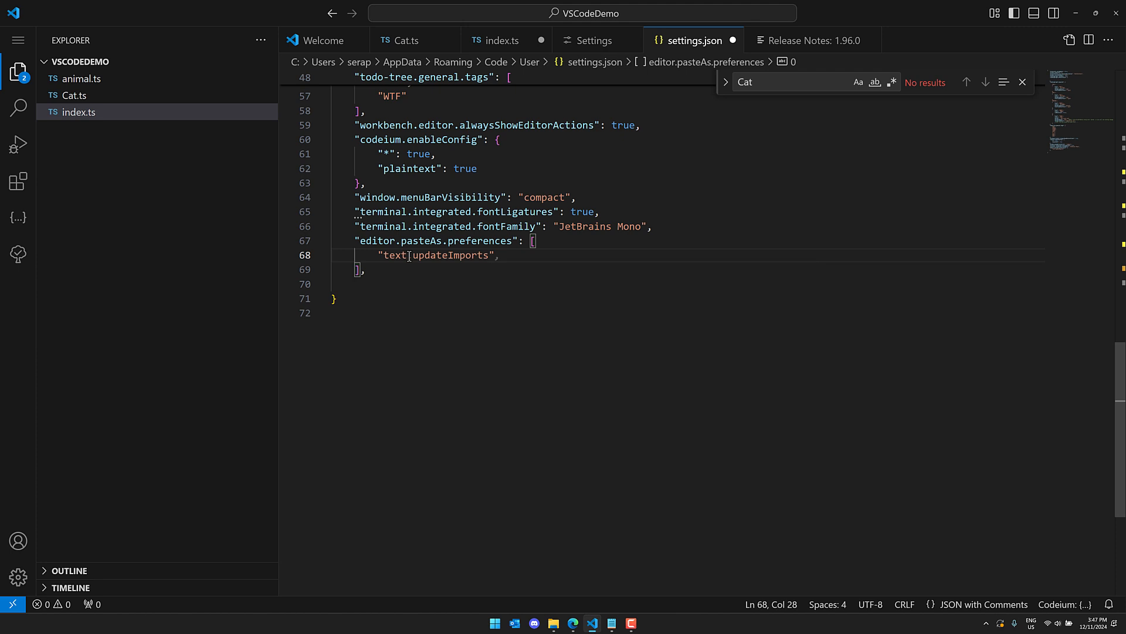
left_click(406, 40)
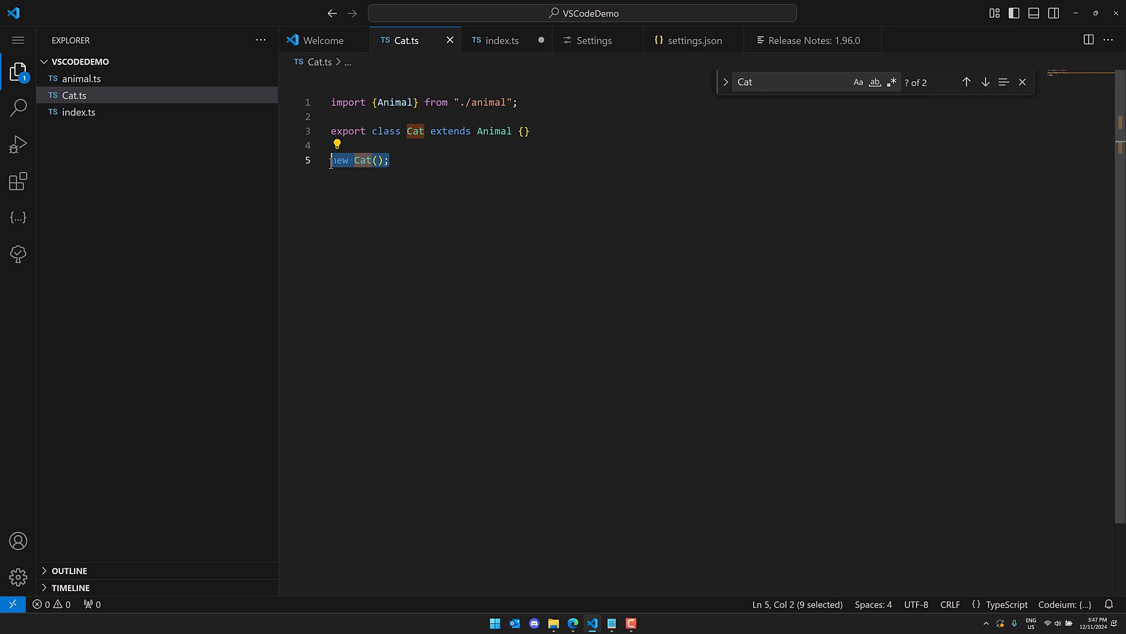
left_click(500, 40)
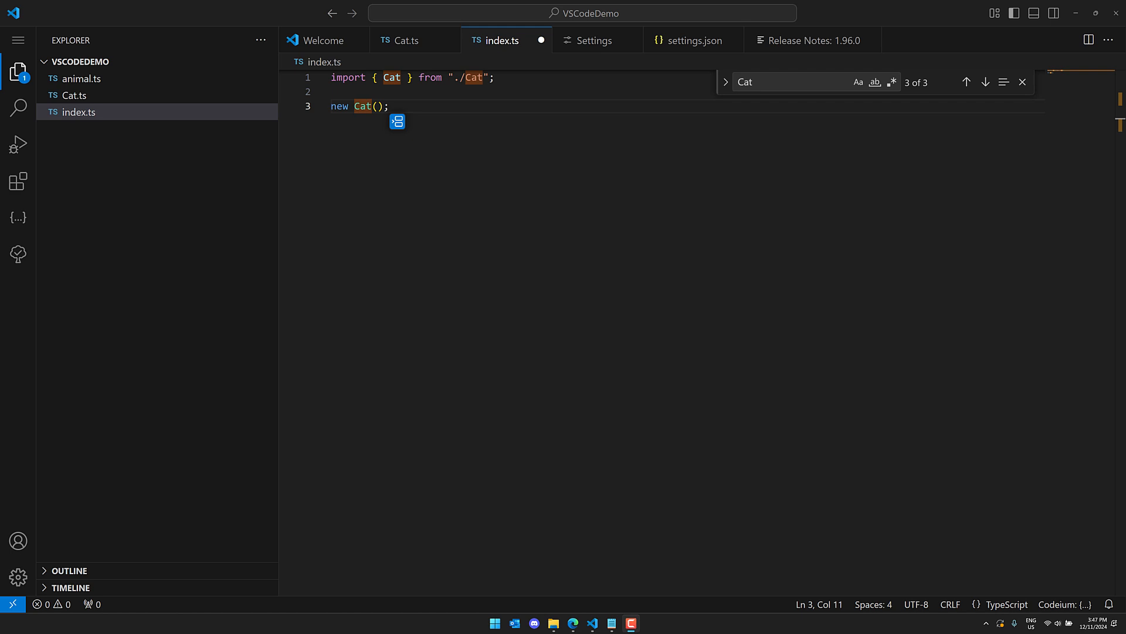
mouse_move(17, 72)
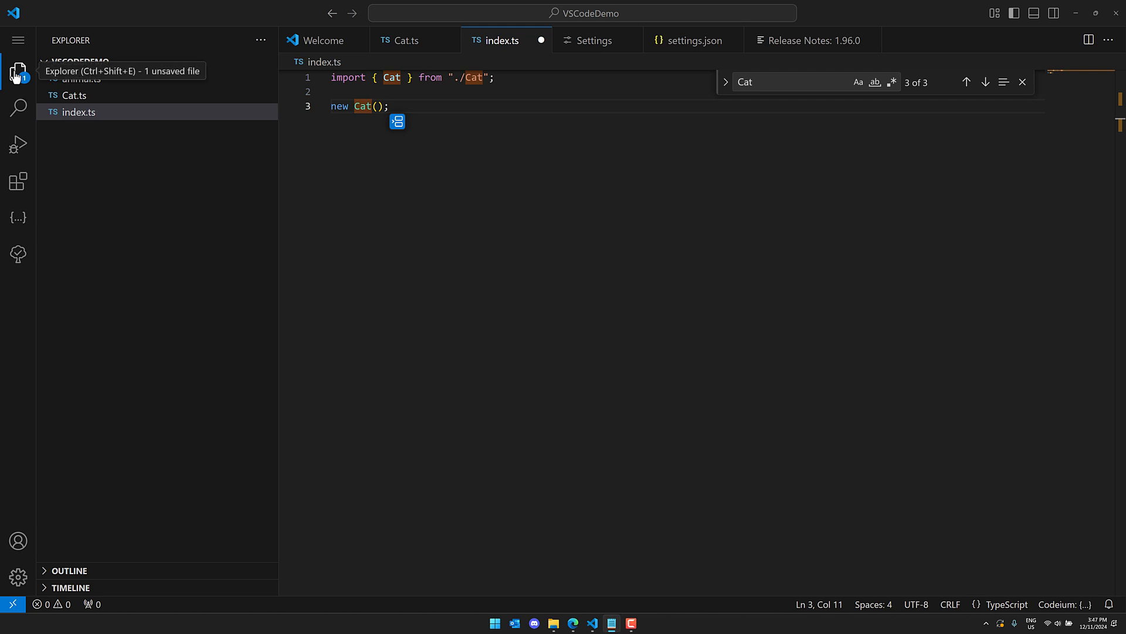
right_click(18, 71)
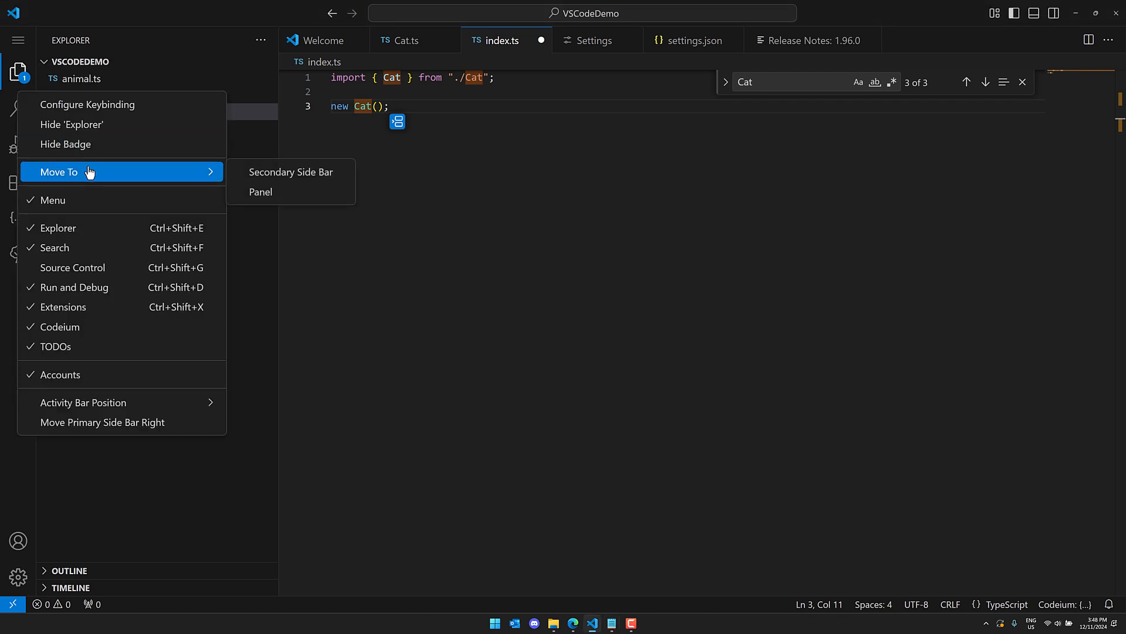
mouse_move(291, 171)
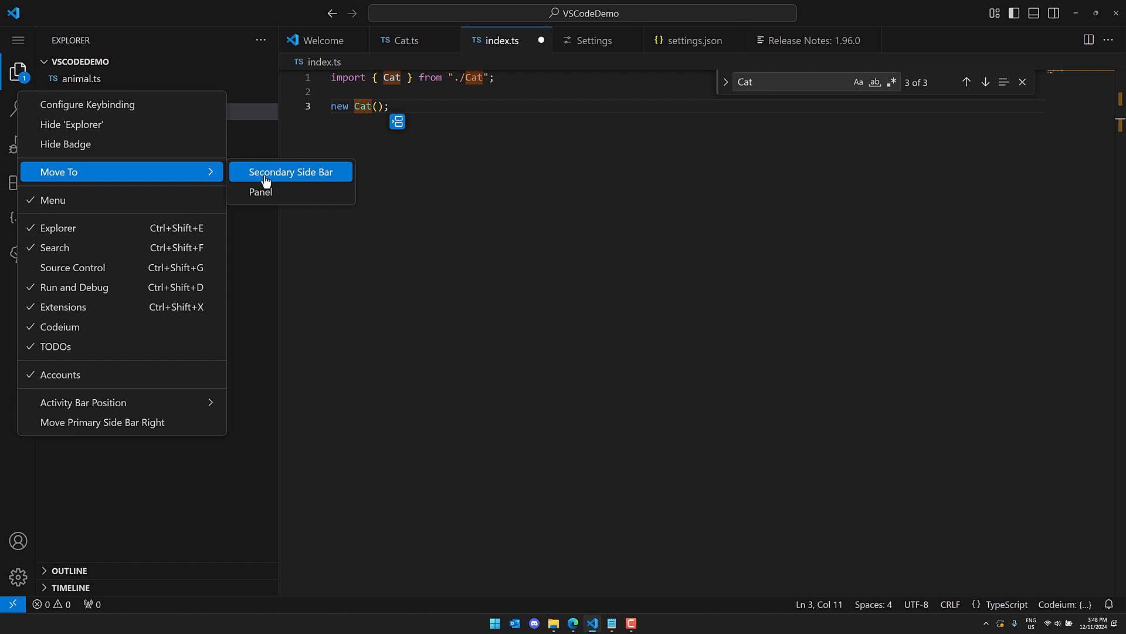
left_click(291, 172)
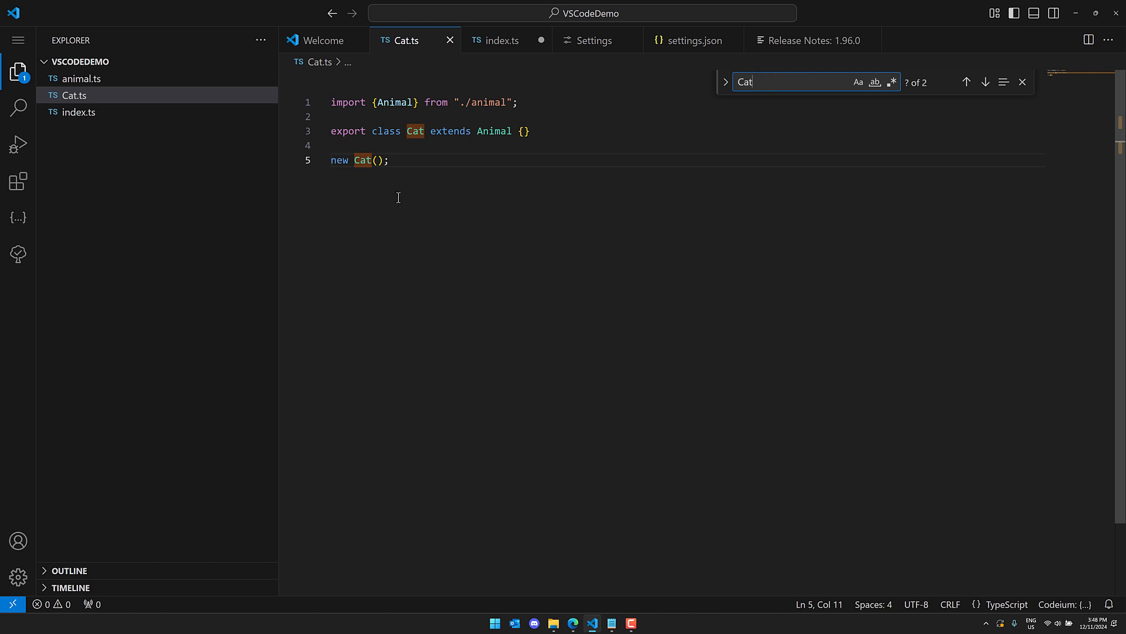
mouse_move(384, 210)
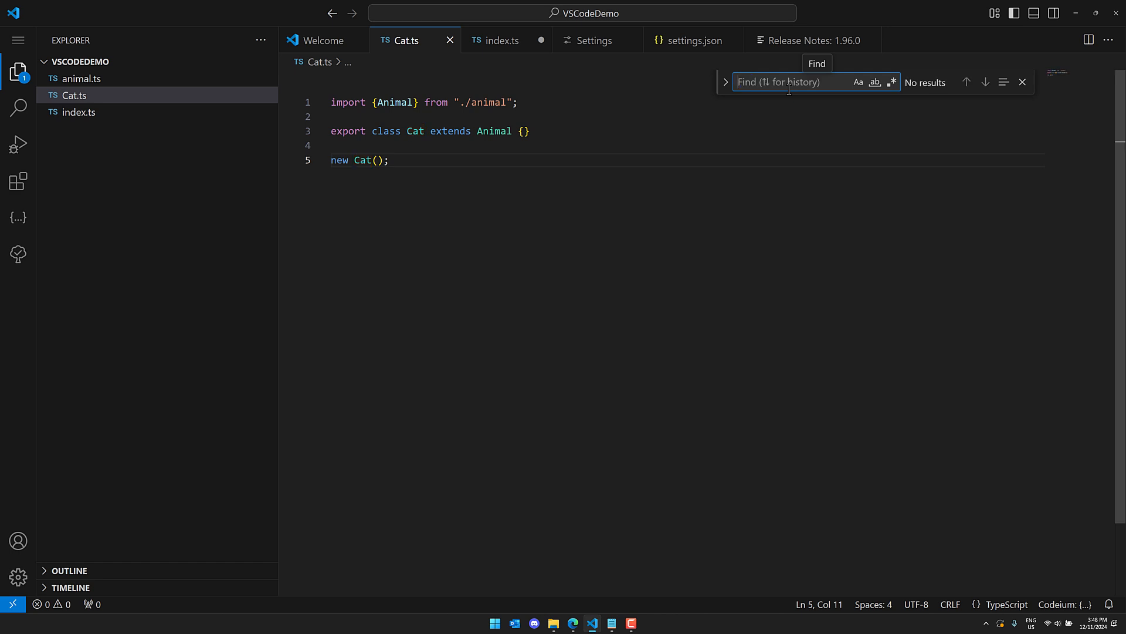
- Search Cat.ts for 'Cat' with the Find widget, finding two matches
type("Cat")
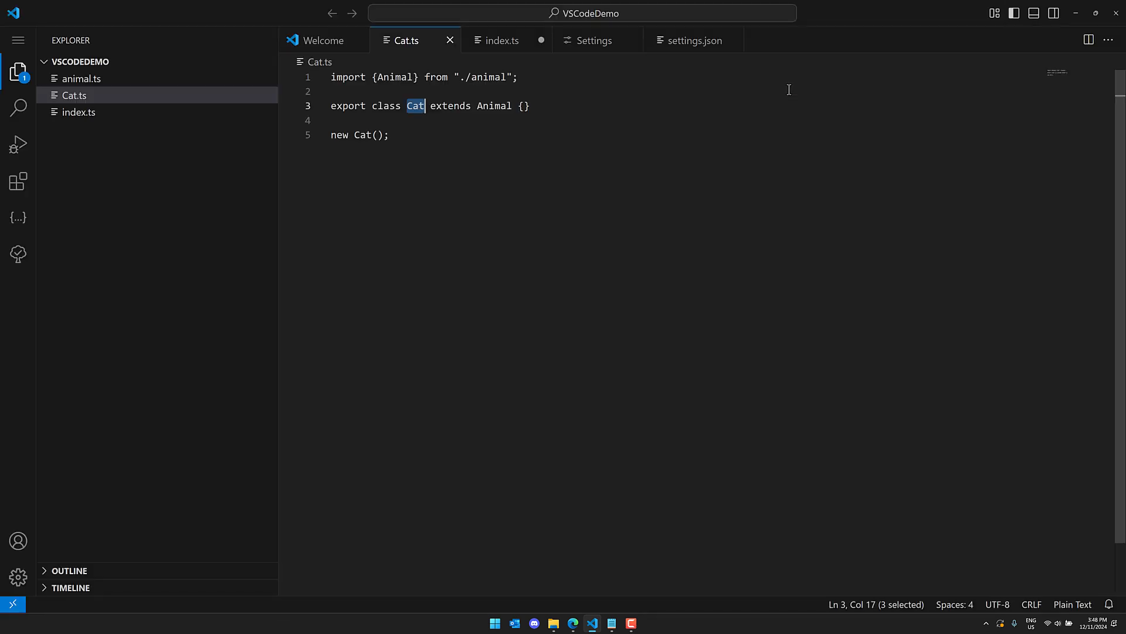
key("Ctrl+f")
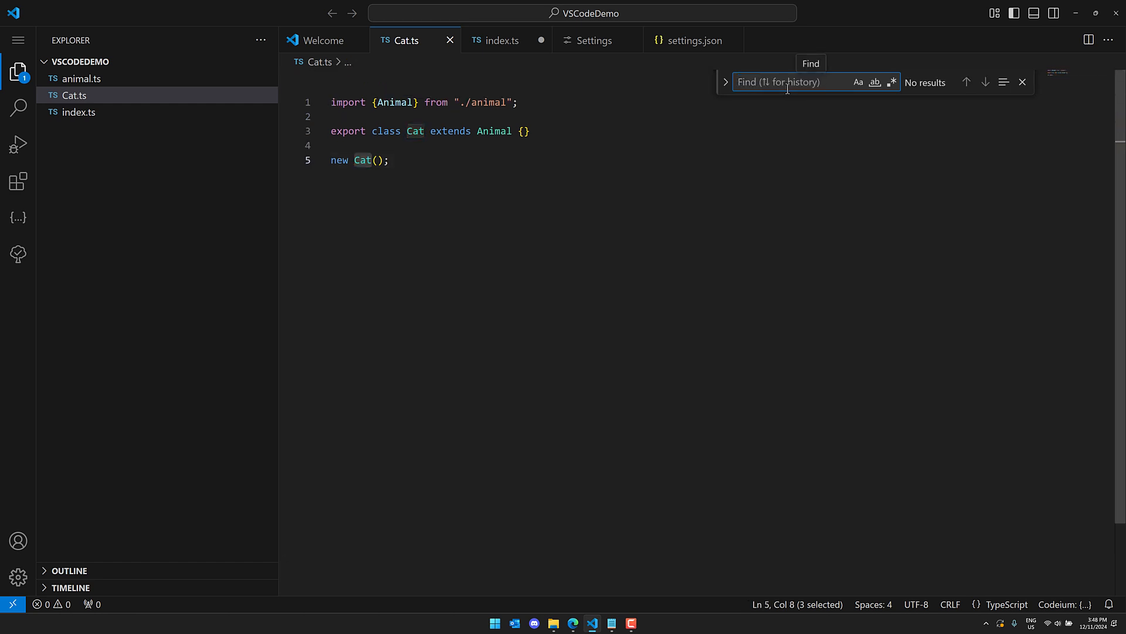
type("Cat")
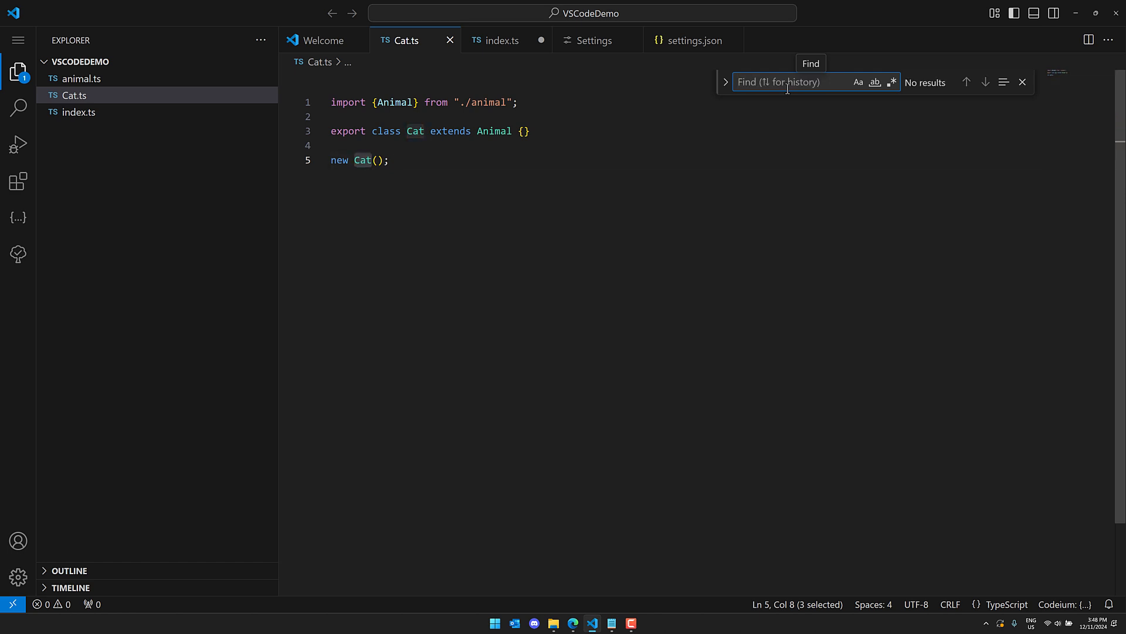
type("Cat")
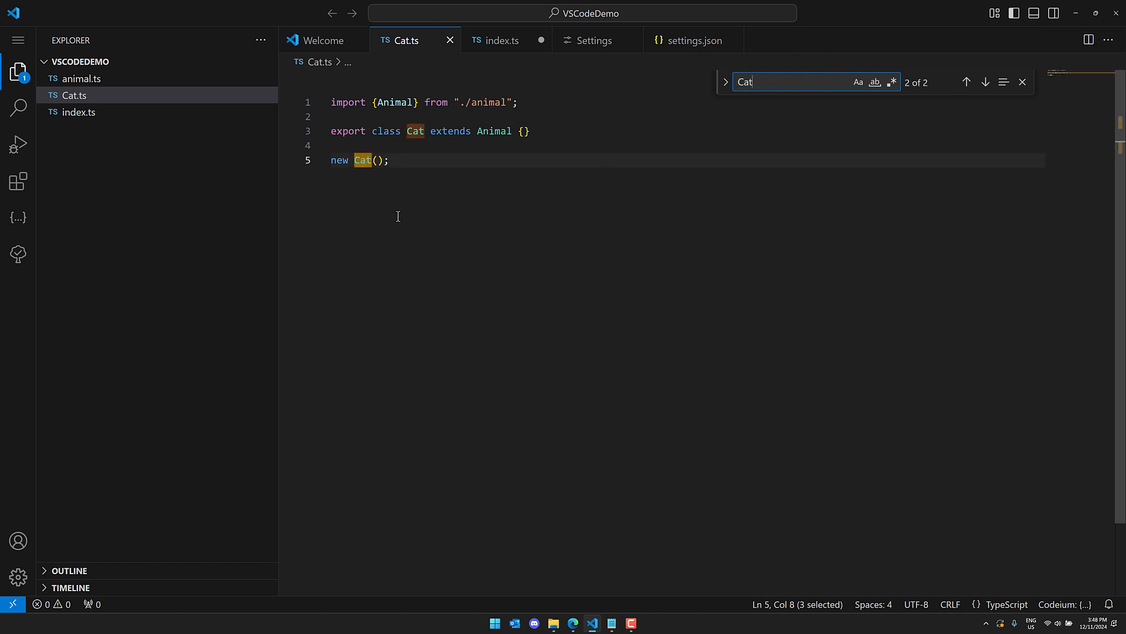
mouse_move(84, 74)
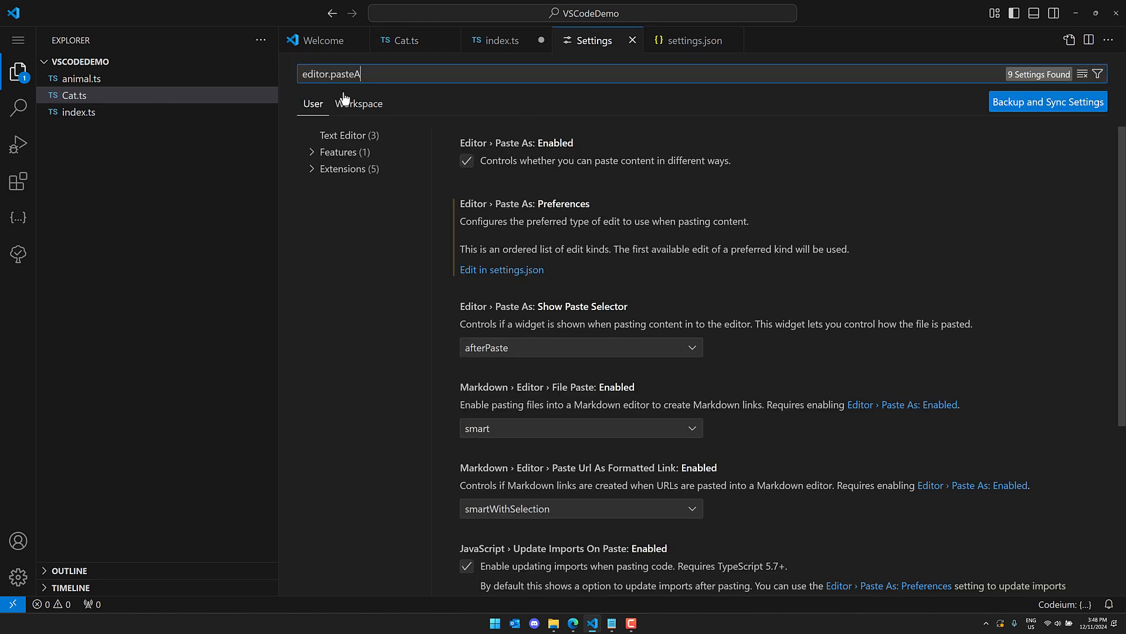
- Filter settings to editor.Find, select the Find group, and view the History dropdown unchanged
key("Backspace")
type("Find")
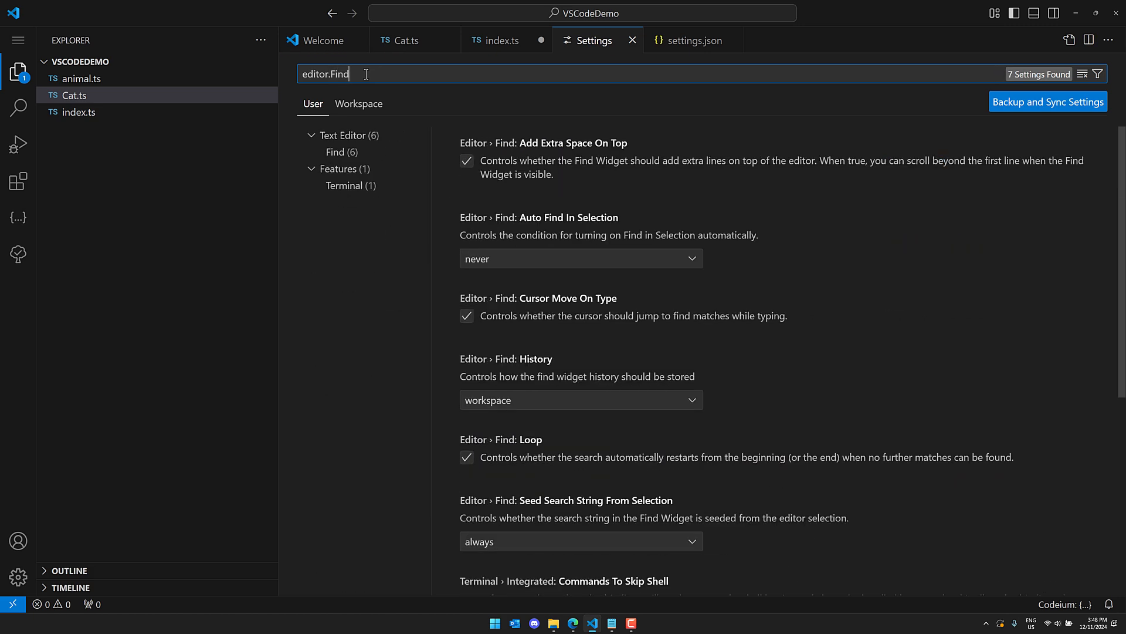
left_click(338, 151)
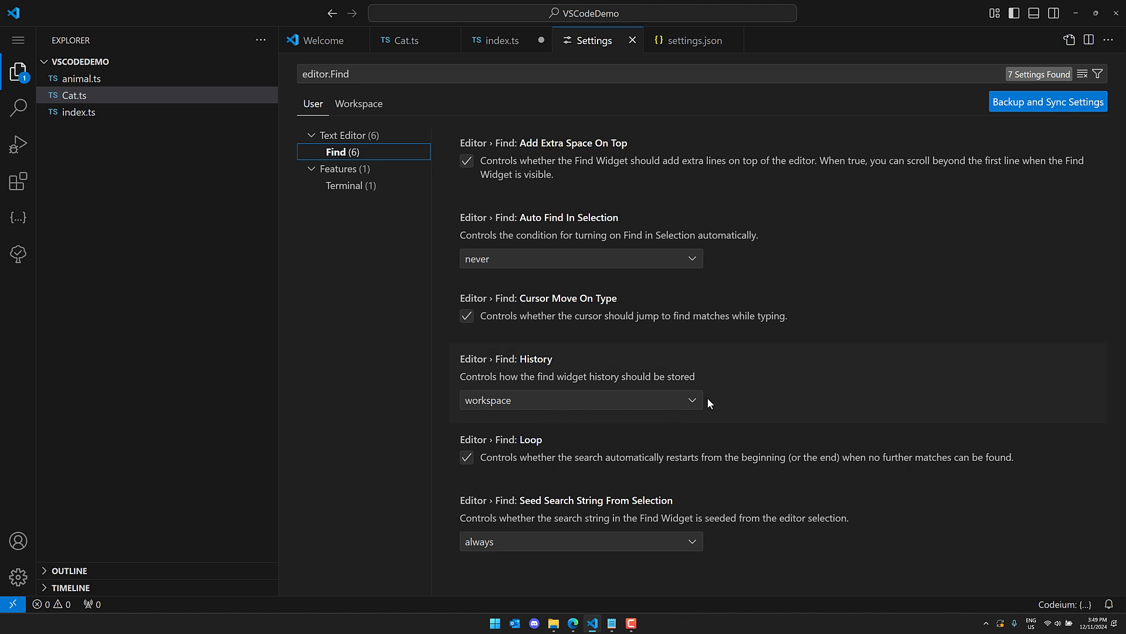
left_click(580, 400)
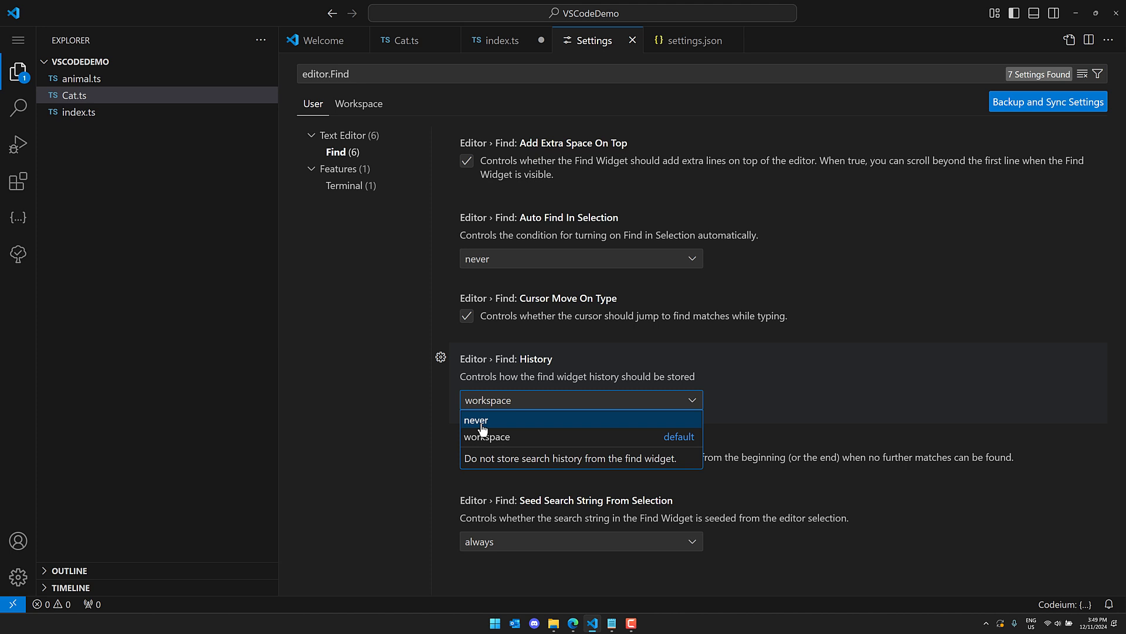
mouse_move(873, 242)
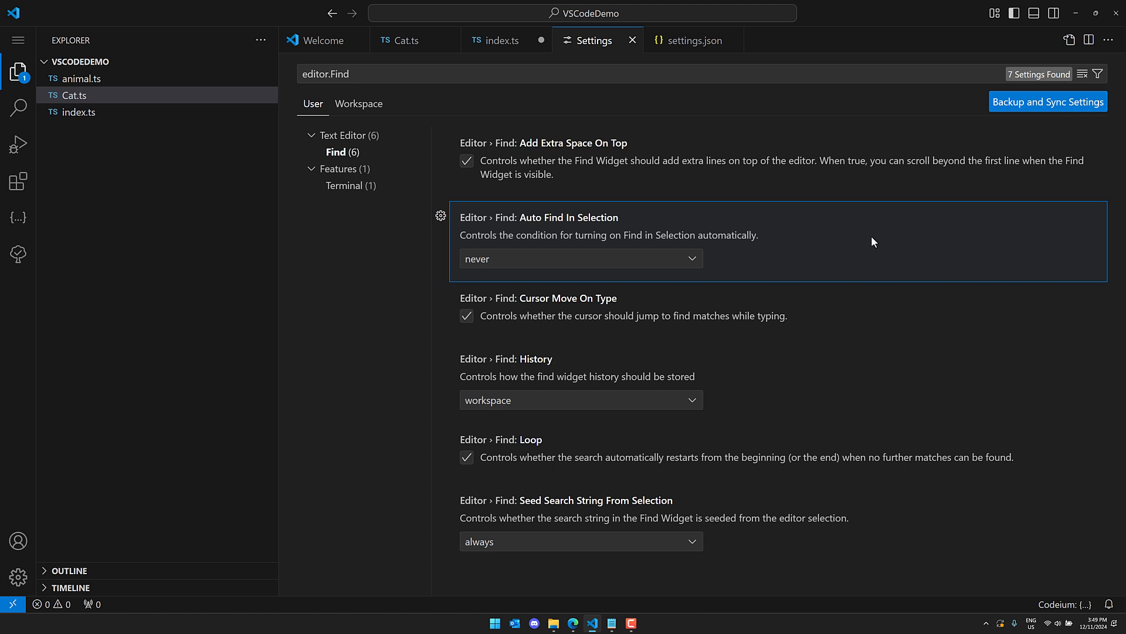
mouse_move(754, 209)
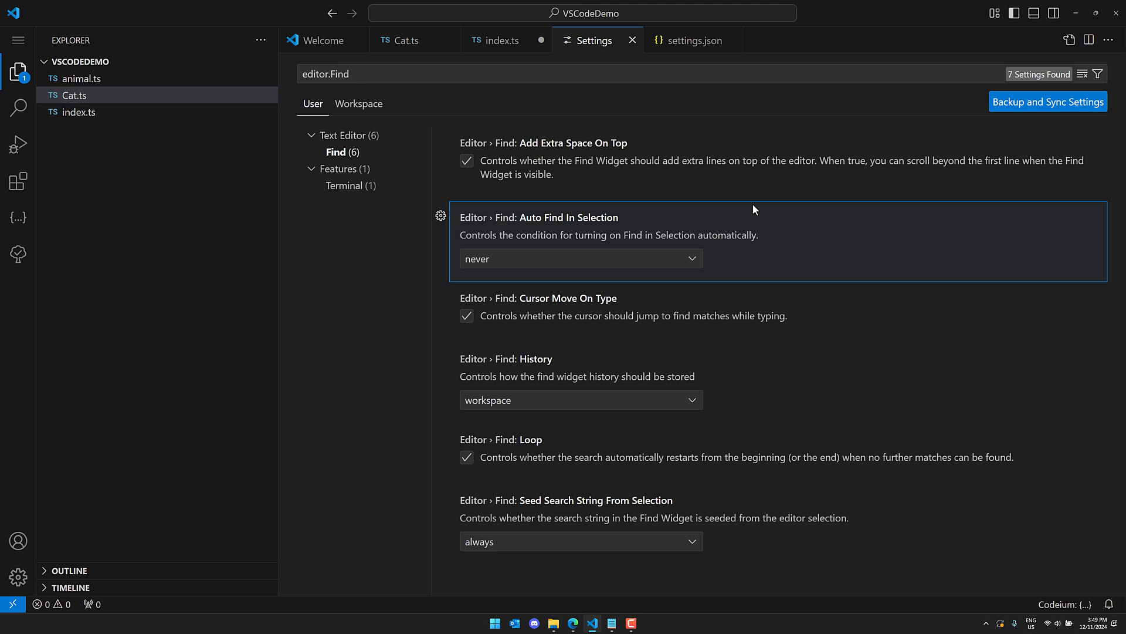
mouse_move(600, 243)
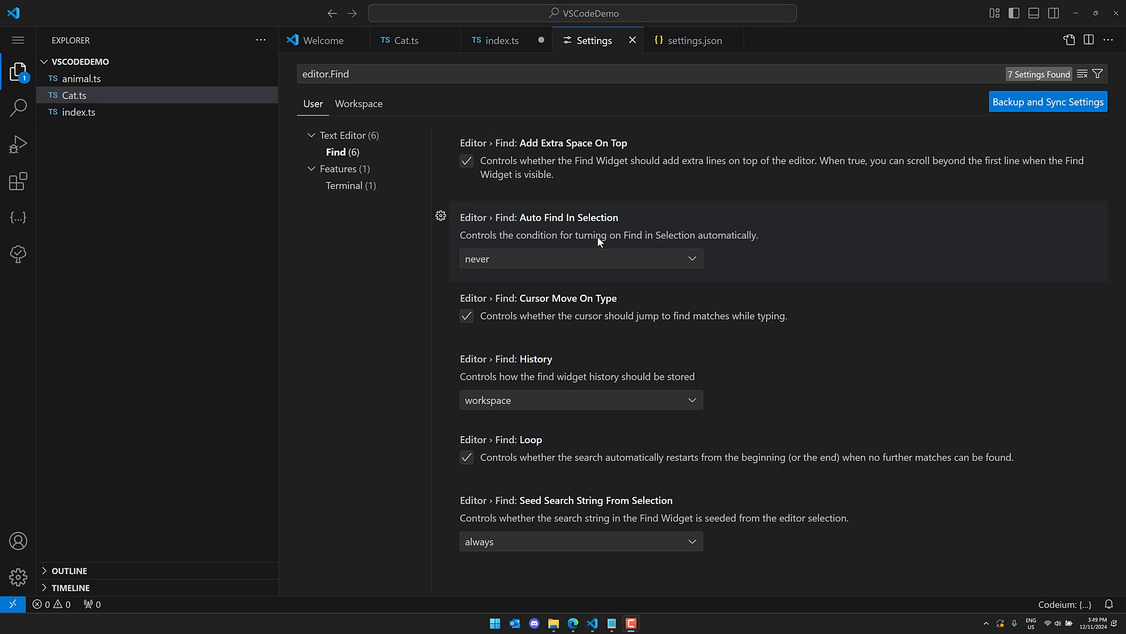
left_click(19, 39)
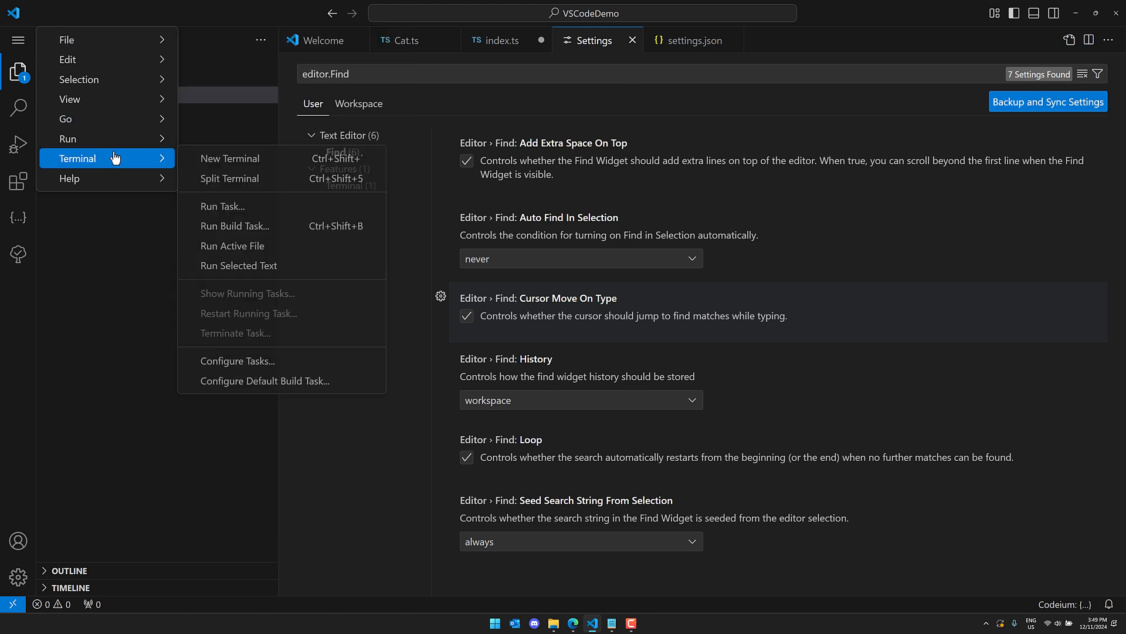
- Open a new terminal and type bob->Dole=> to see arrow ligatures
left_click(231, 158)
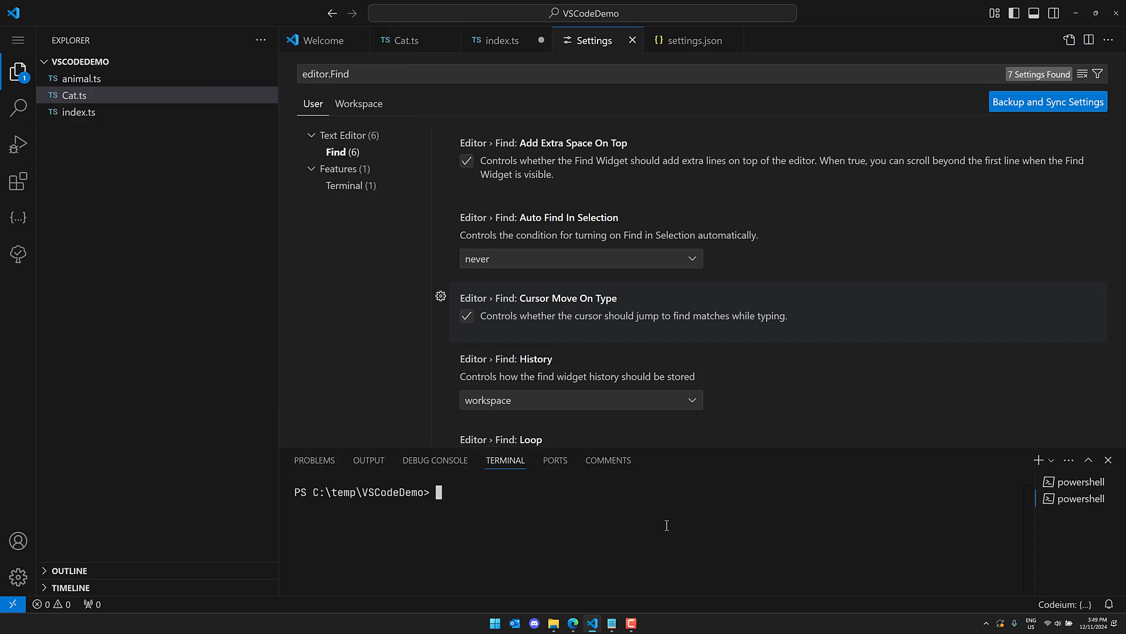
type("bob->")
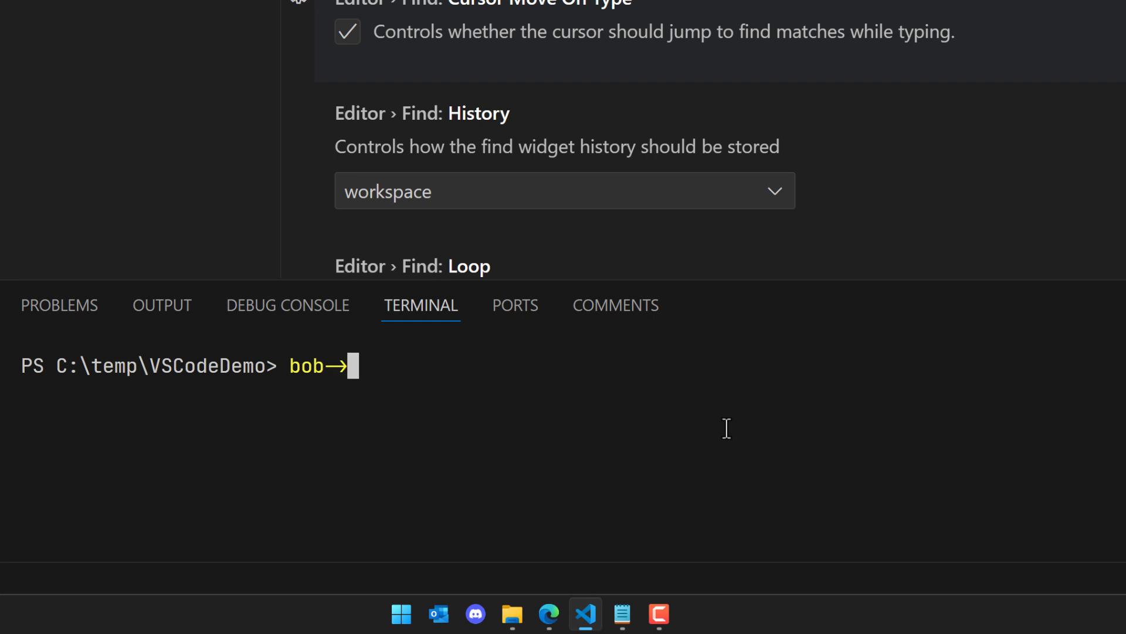
type("Dole=>")
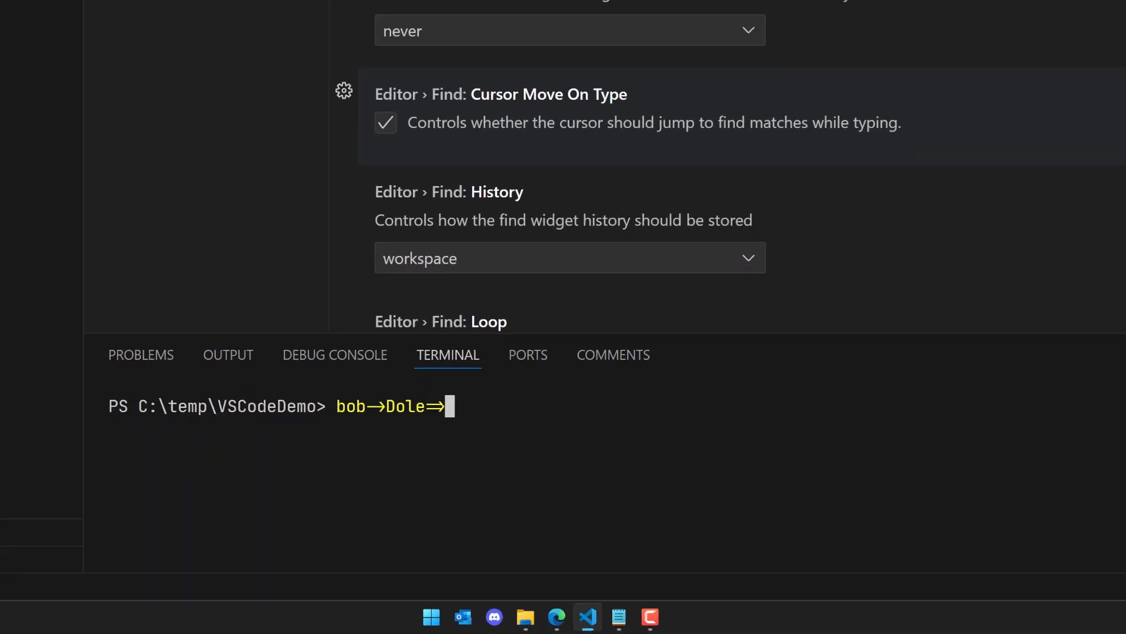
- Clear the settings search and expand the Features settings group
left_click(20, 40)
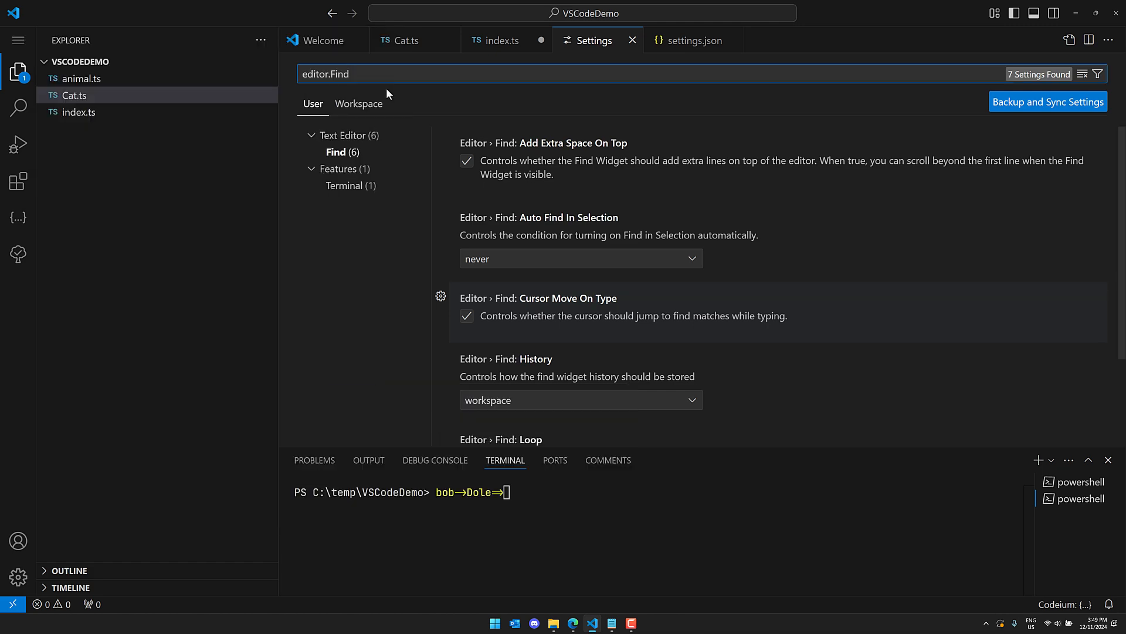
left_click(340, 202)
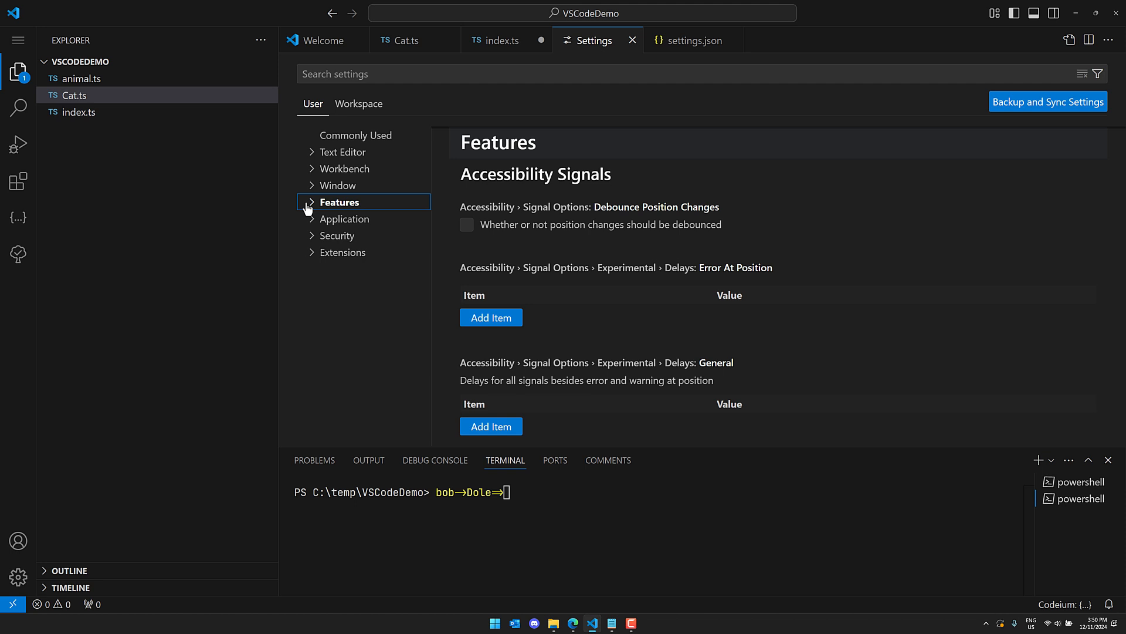
left_click(312, 202)
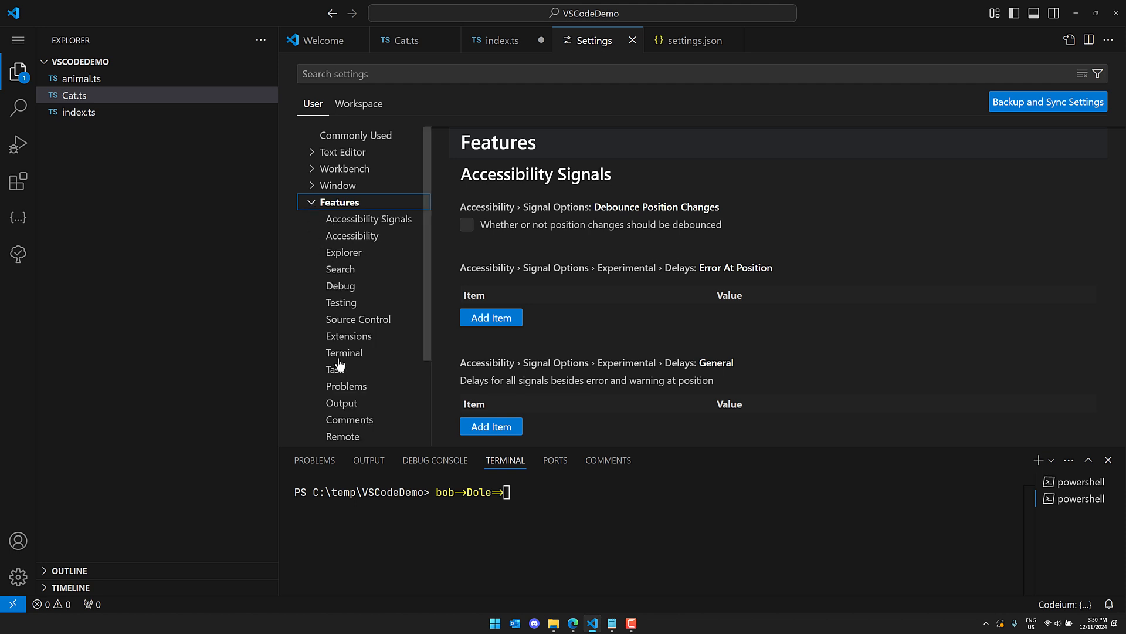
- Show the Terminal feature settings, scroll through them, and search settings for 'ligat'
left_click(344, 352)
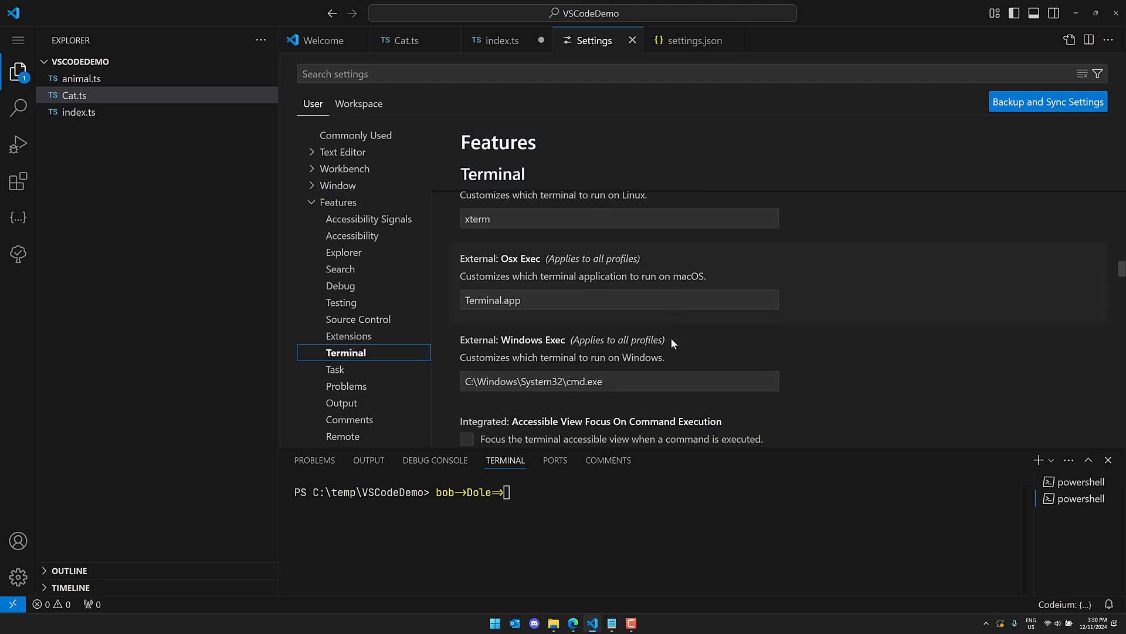
scroll("down", 3)
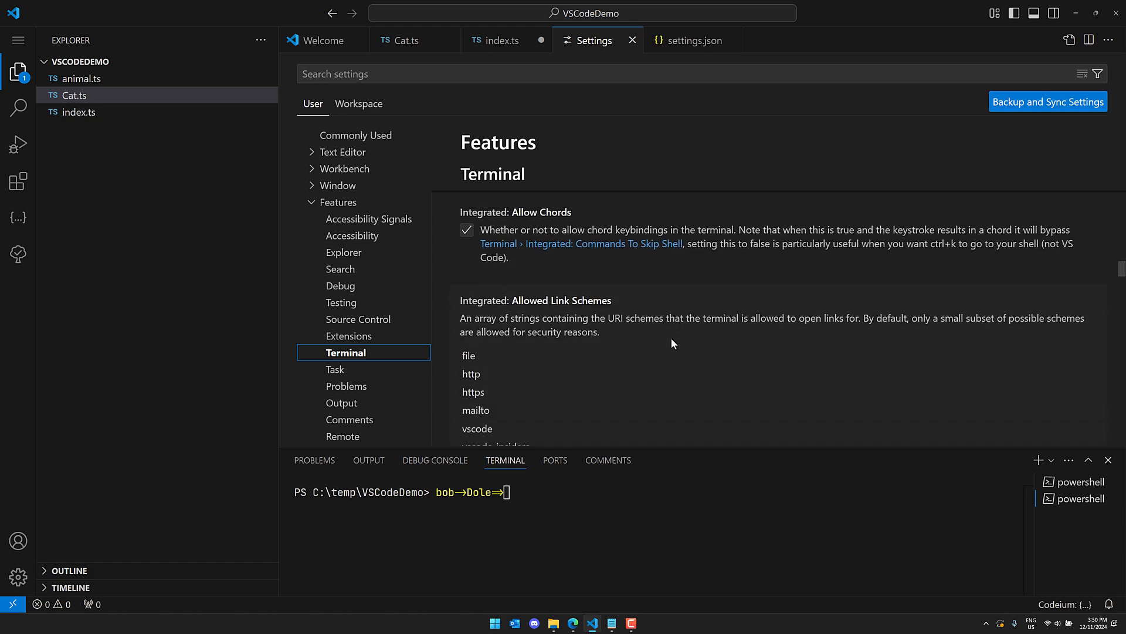
scroll("down", 3)
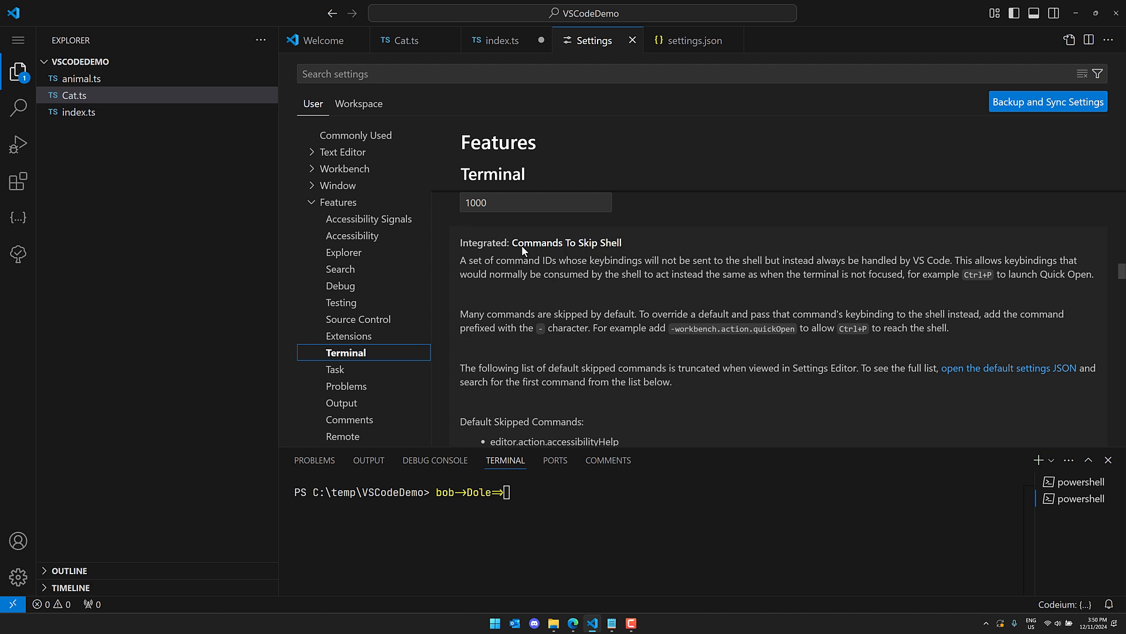
type("ligatu")
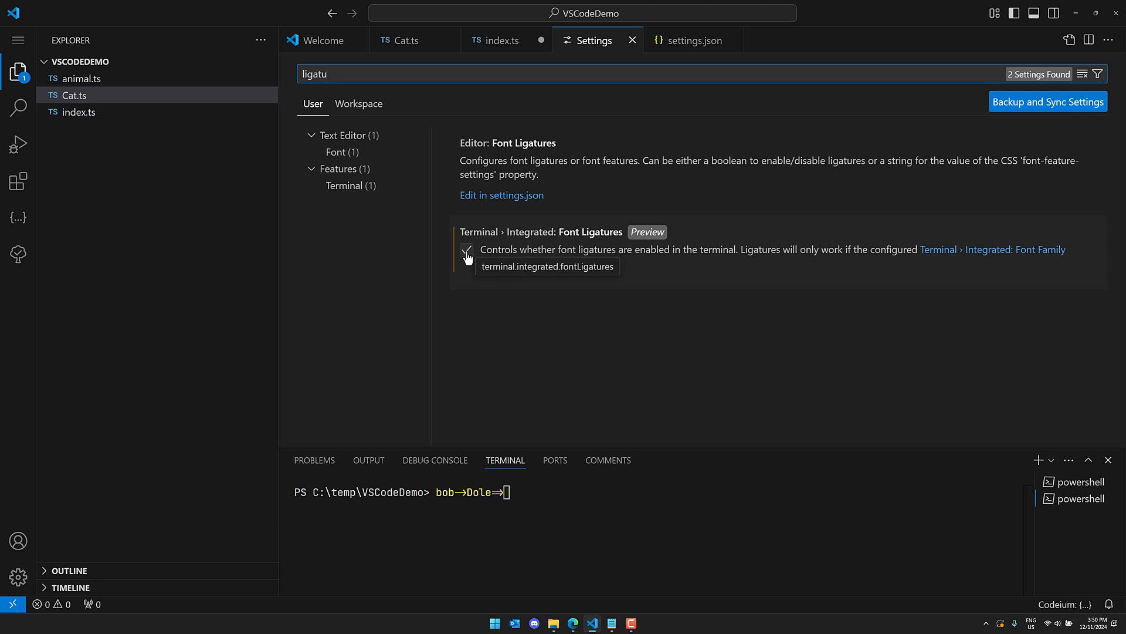
mouse_move(1024, 263)
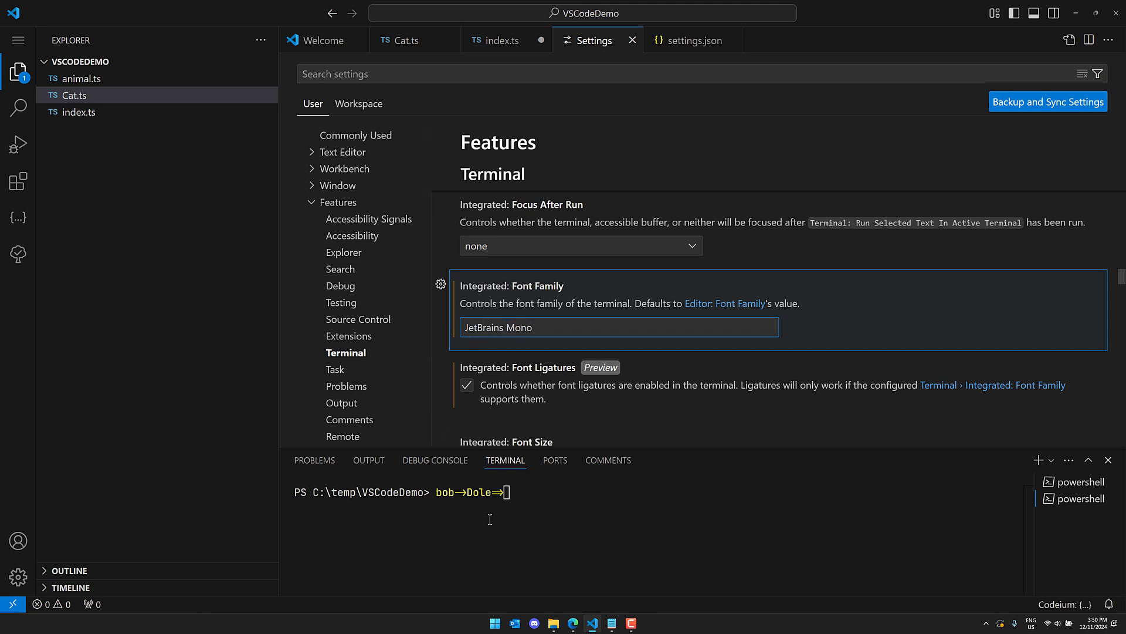
mouse_move(515, 497)
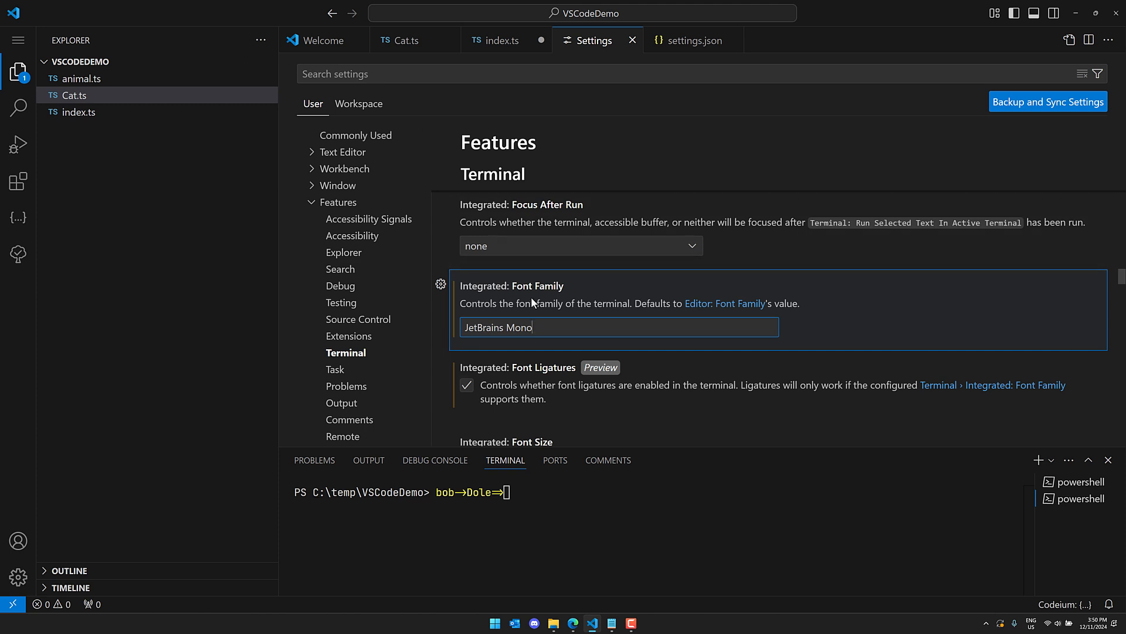
- Switch briefly to Cat.ts and back to the Settings tab
left_click(406, 40)
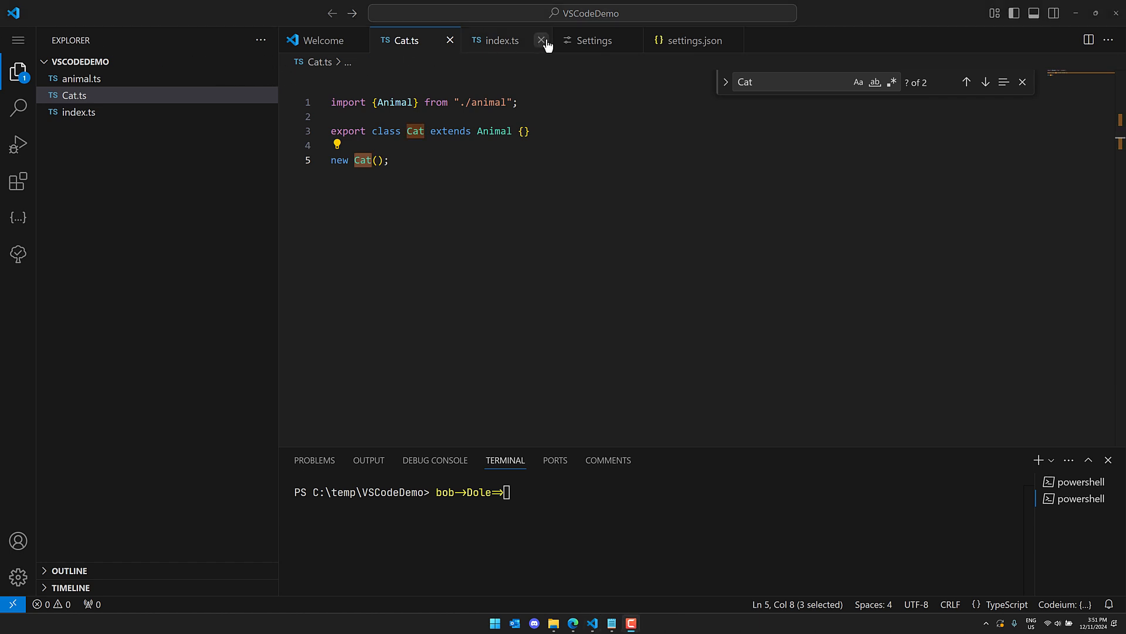
left_click(593, 40)
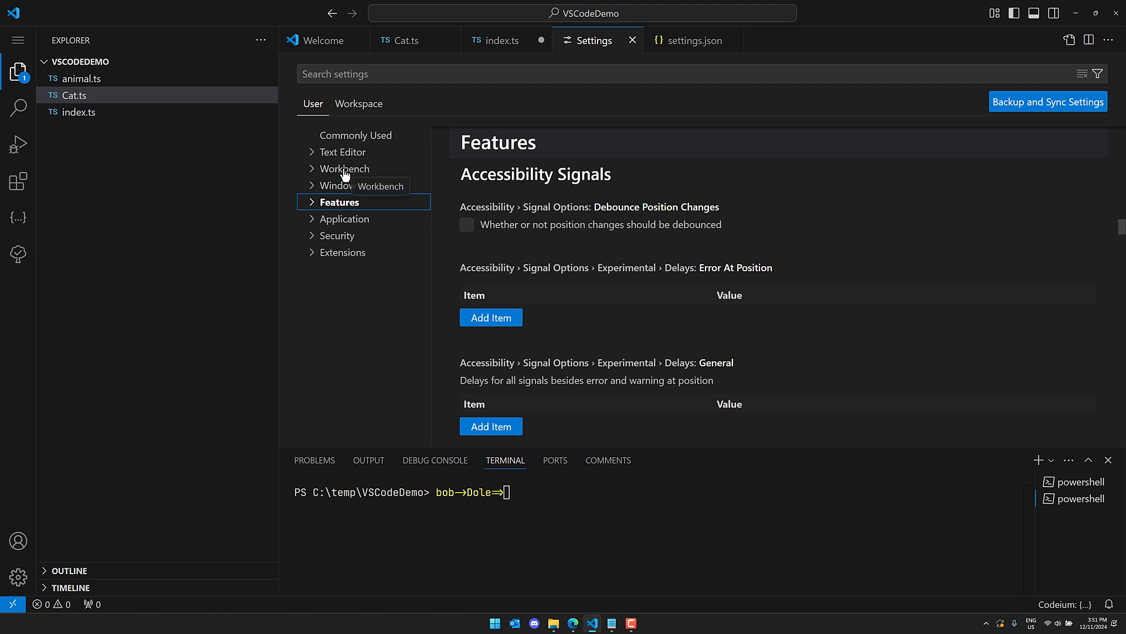
mouse_move(320, 176)
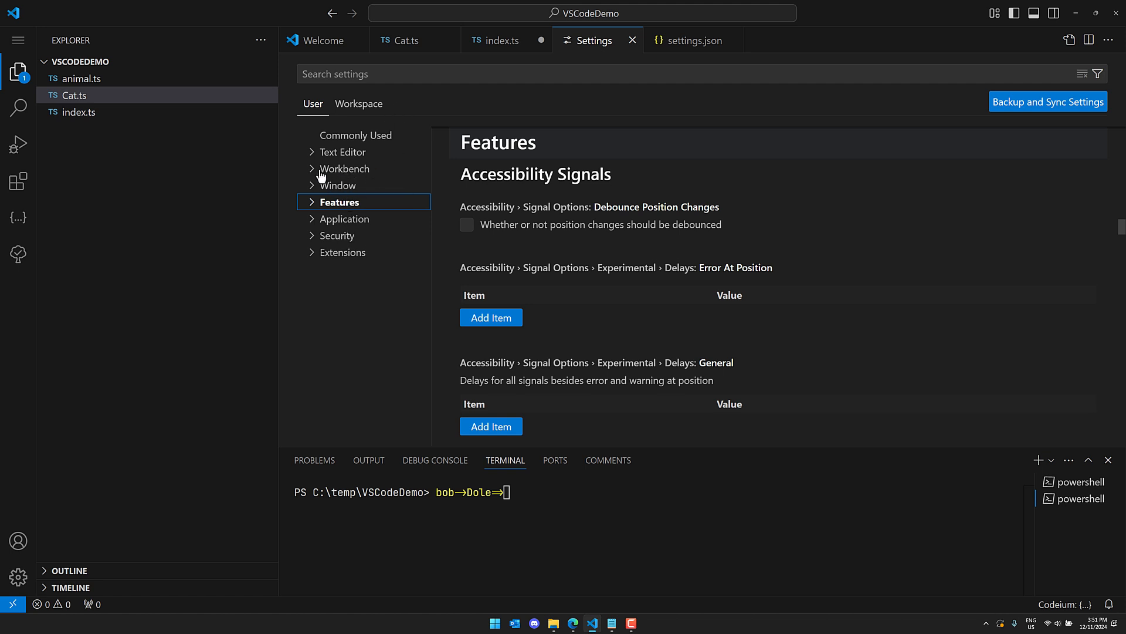
- Expand Workbench settings and toggle Navigation Control off, then back on
left_click(345, 168)
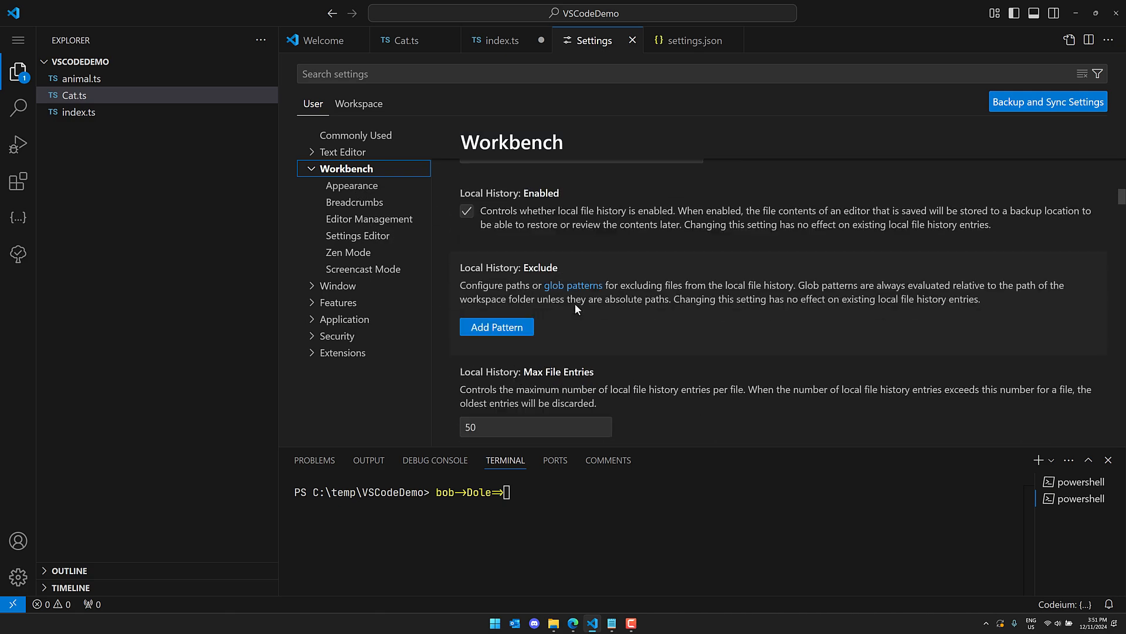
scroll("down", 3)
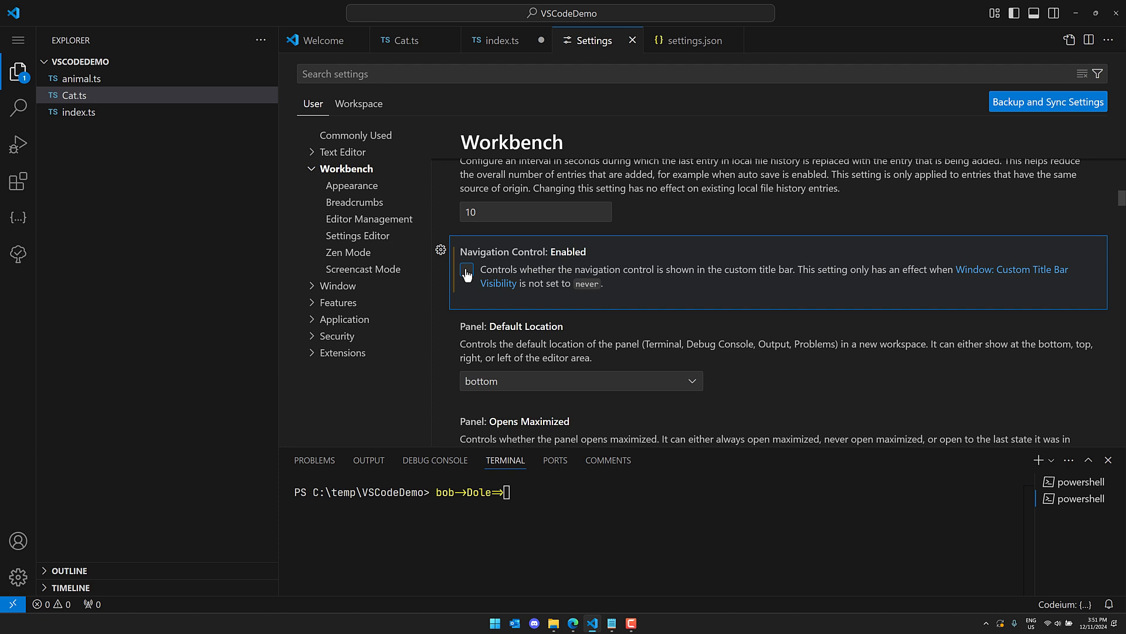
left_click(467, 272)
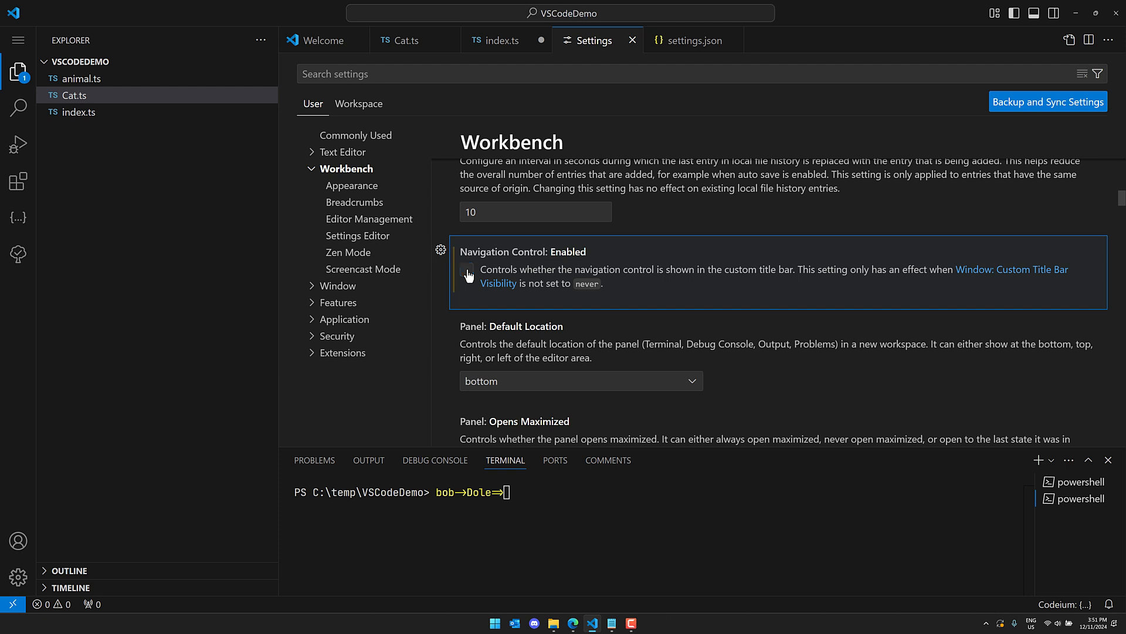
left_click(467, 271)
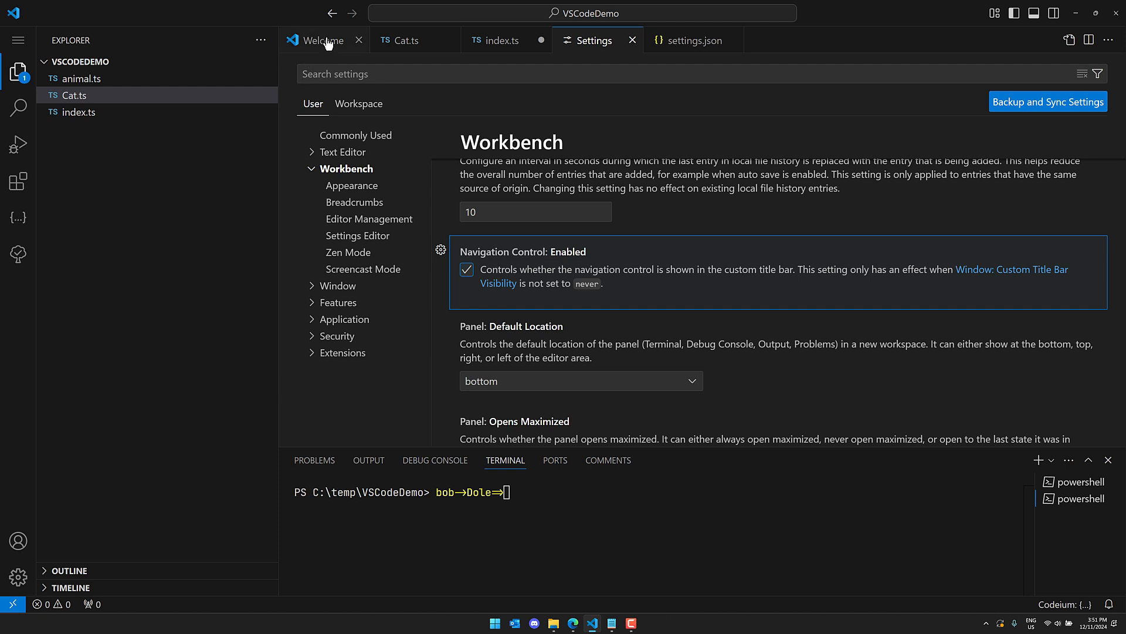
- Reopen the 1.96 release notes from the Help menu
left_click(19, 39)
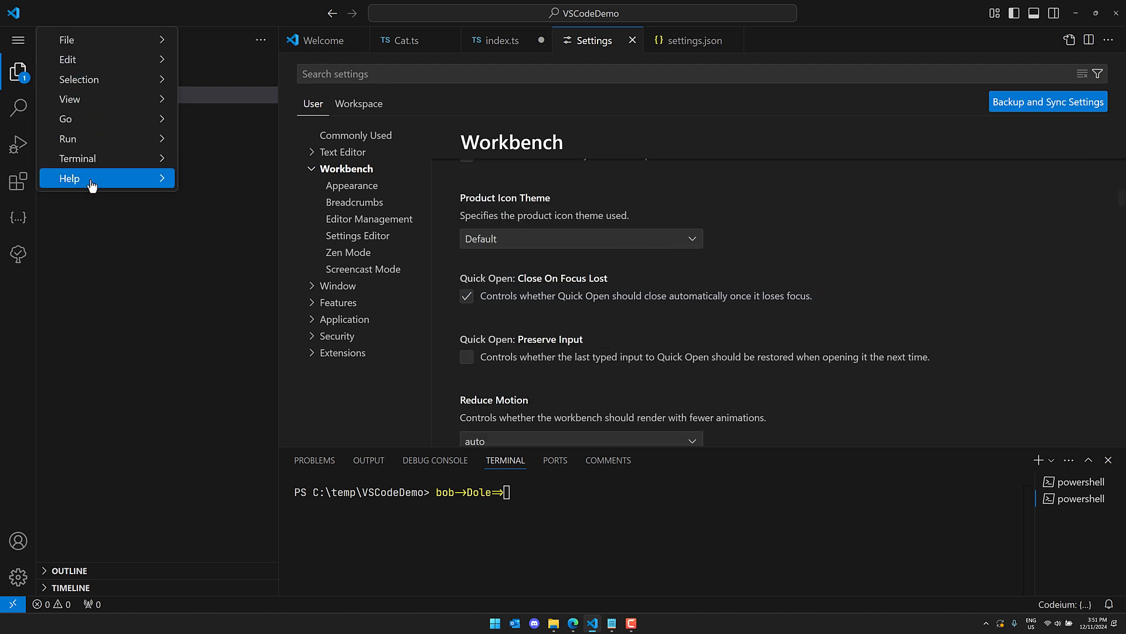
left_click(70, 179)
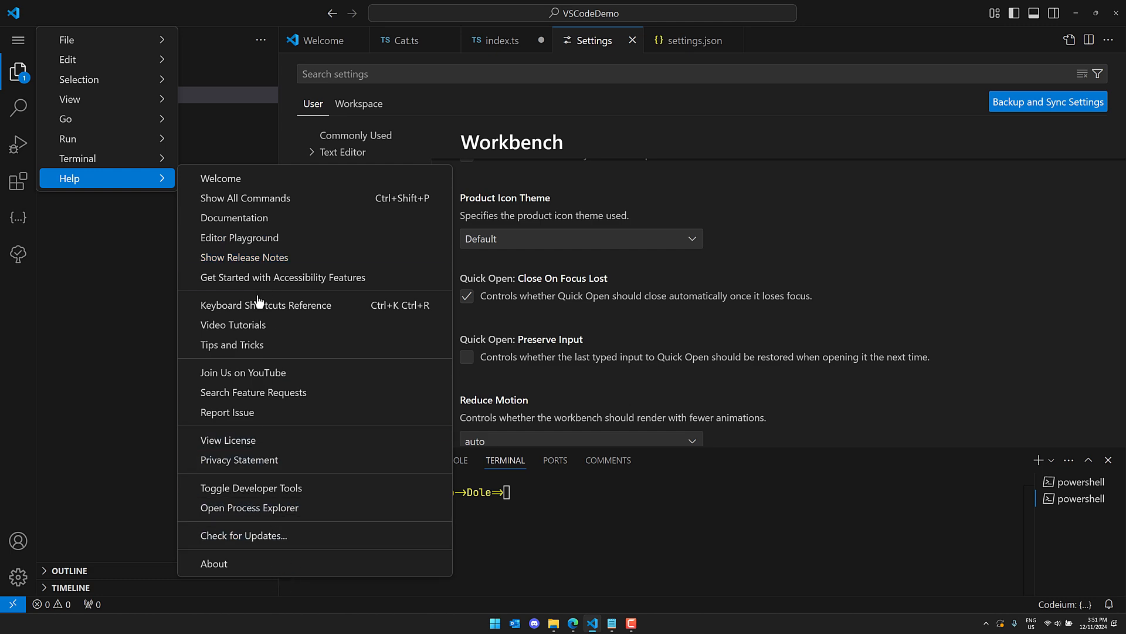
left_click(244, 257)
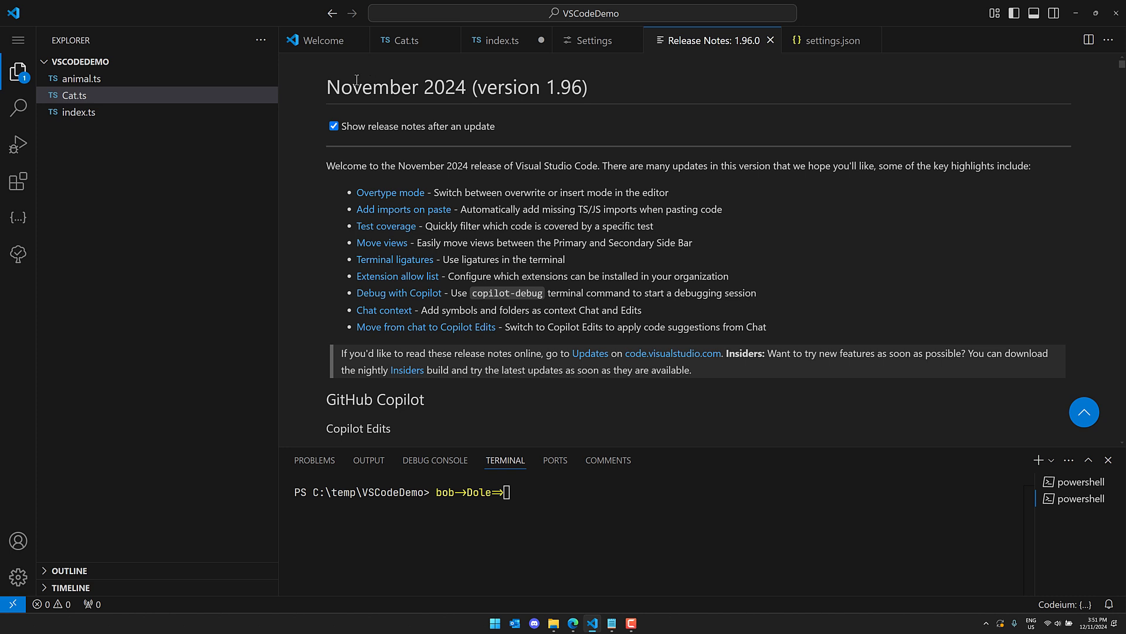
mouse_move(537, 188)
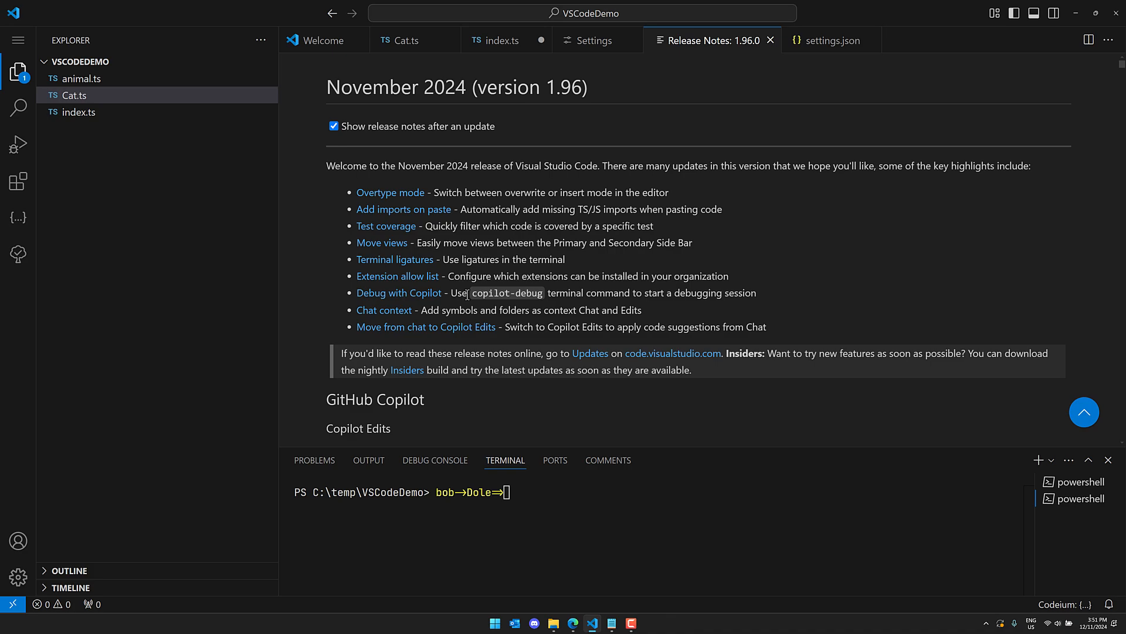
- Scroll the 1.96 release notes past Copilot and terminal chat to Find in Explorer
scroll("down", 3)
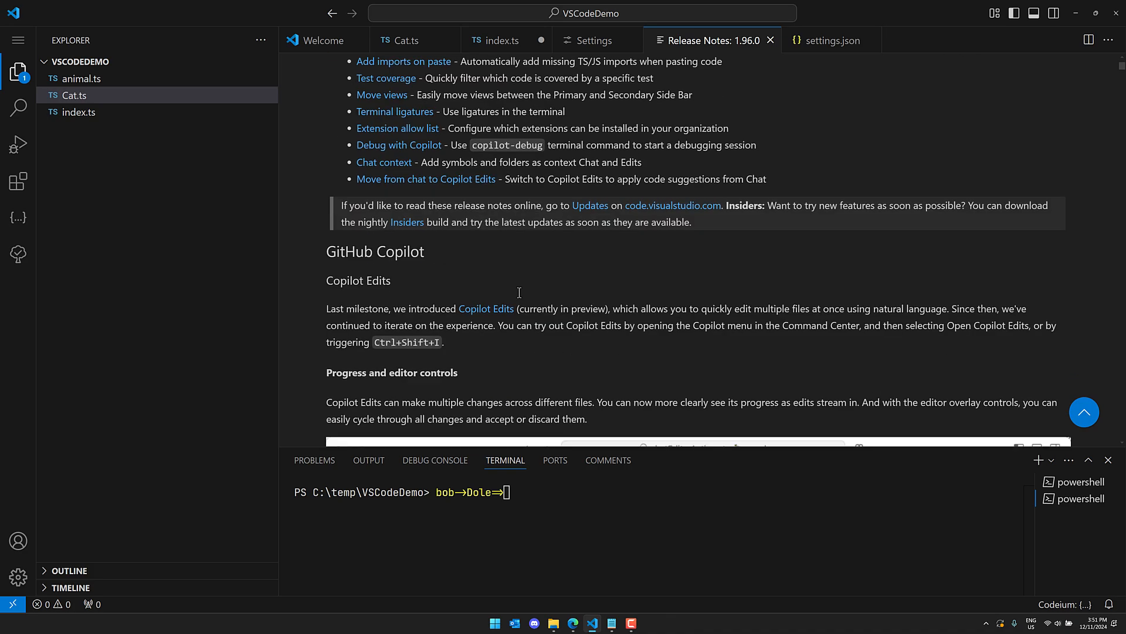
scroll("down", 3)
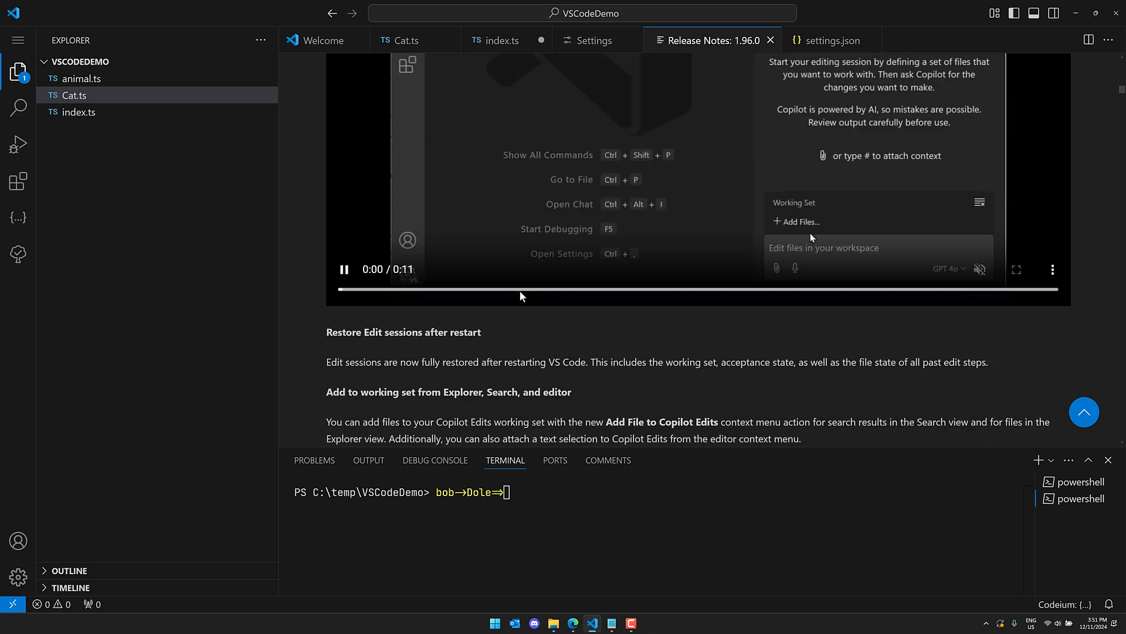
scroll("down", 3)
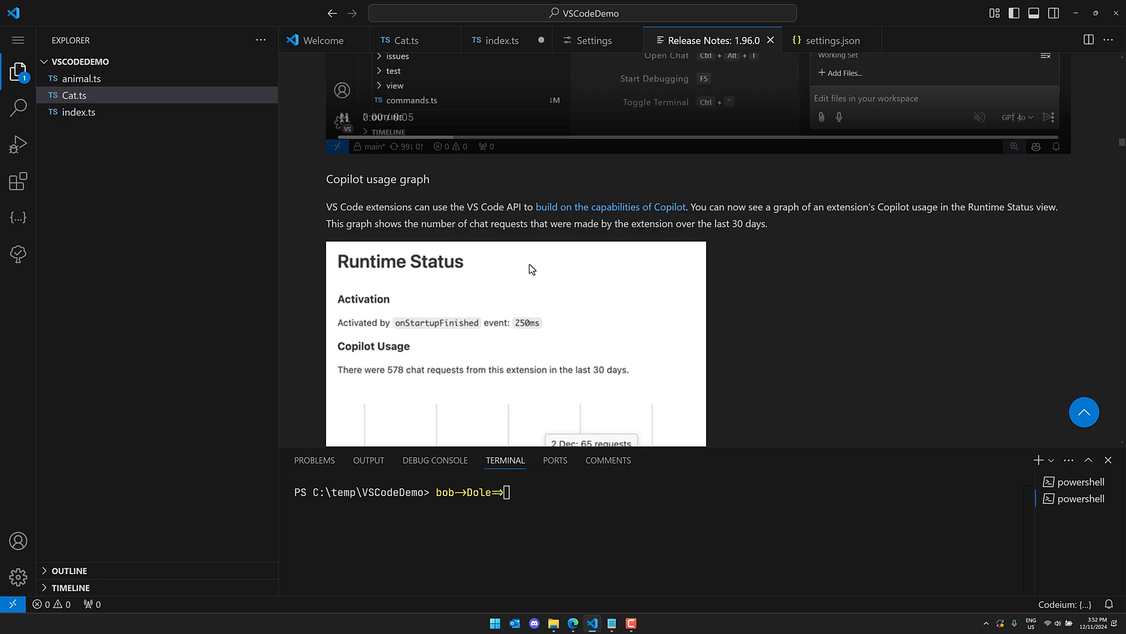
scroll("down", 3)
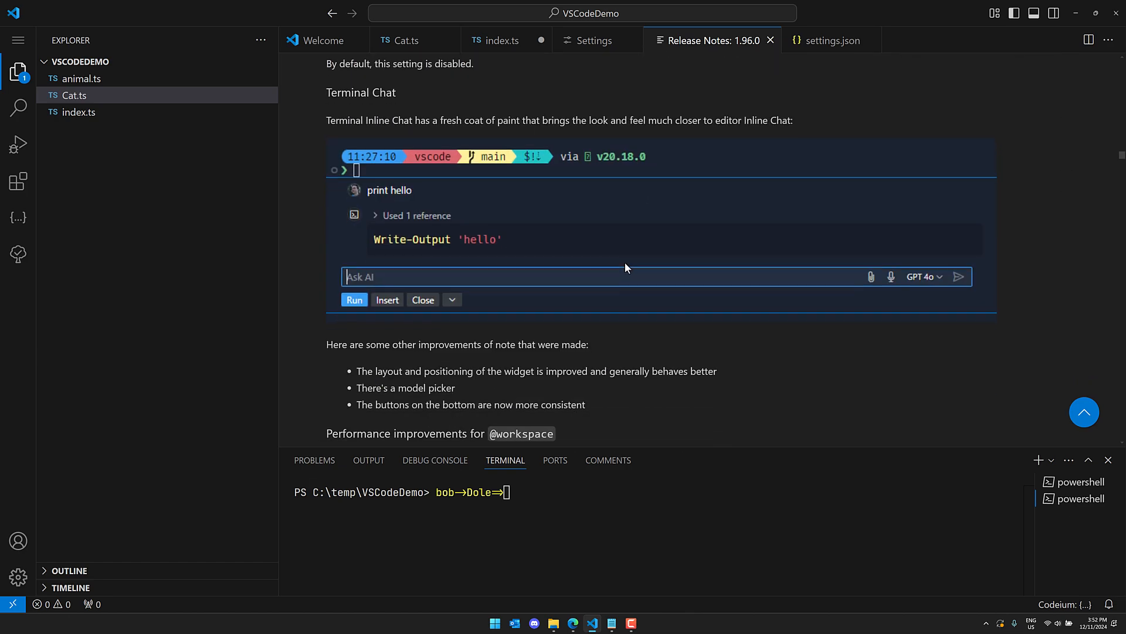
scroll("down", 3)
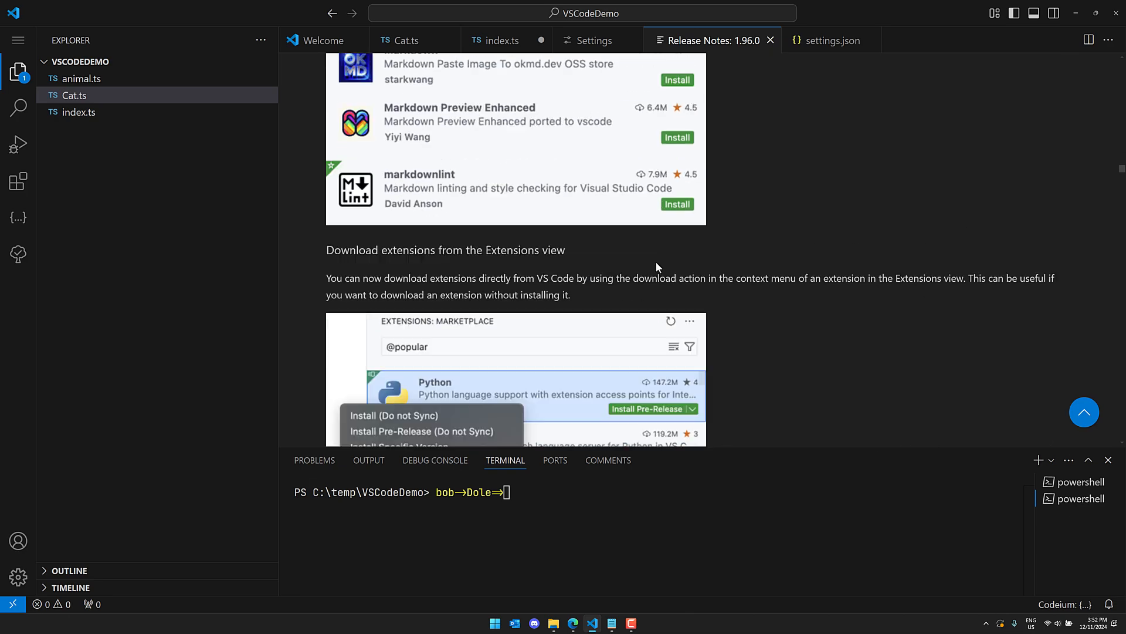
scroll("down", 3)
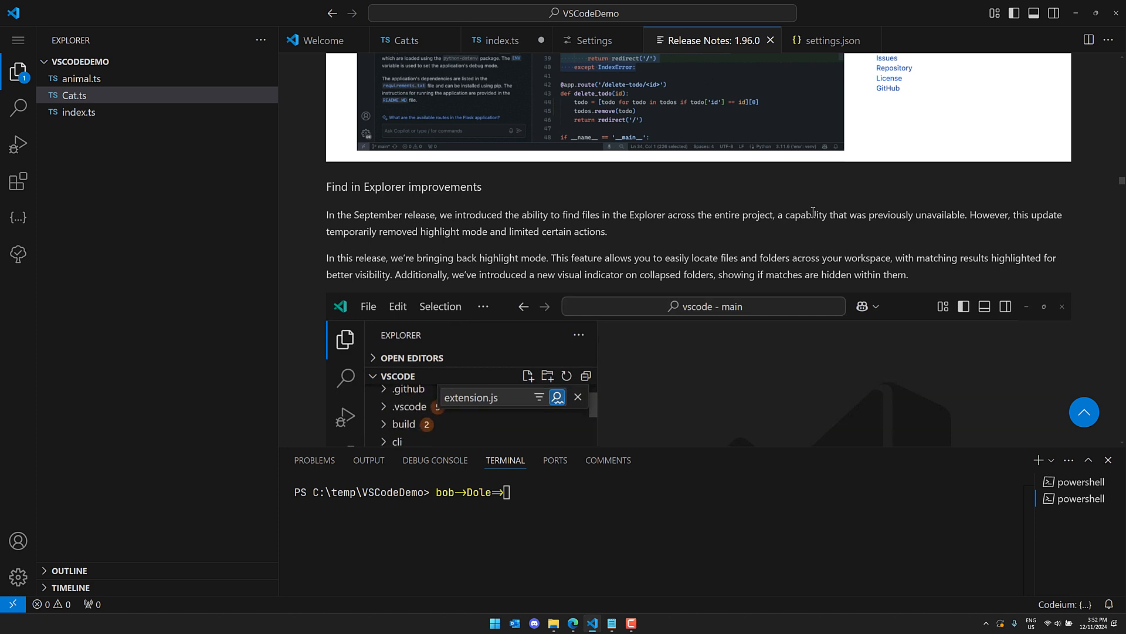
- Play the Find in Explorer demo videos showing a search for 'extension'
left_click(409, 393)
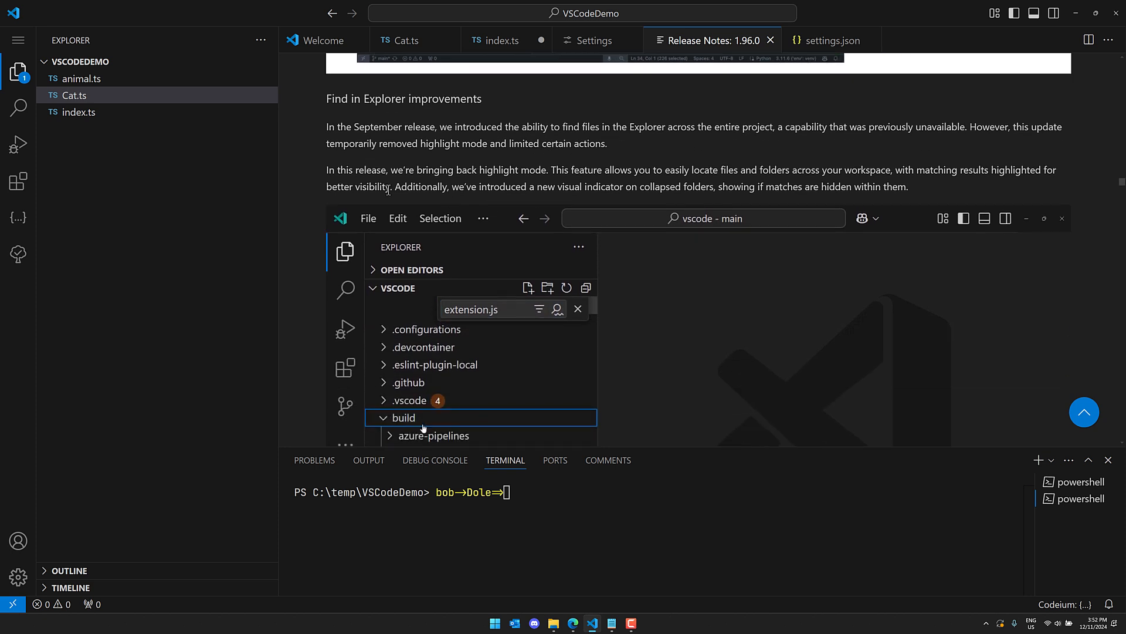
left_click(406, 417)
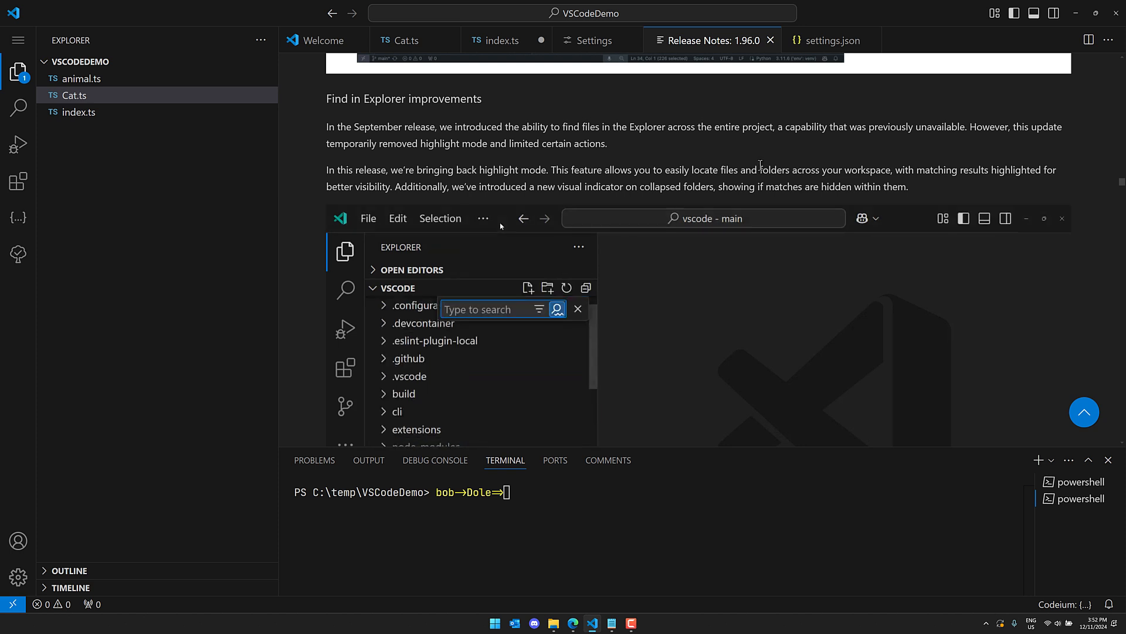
type("extension.js")
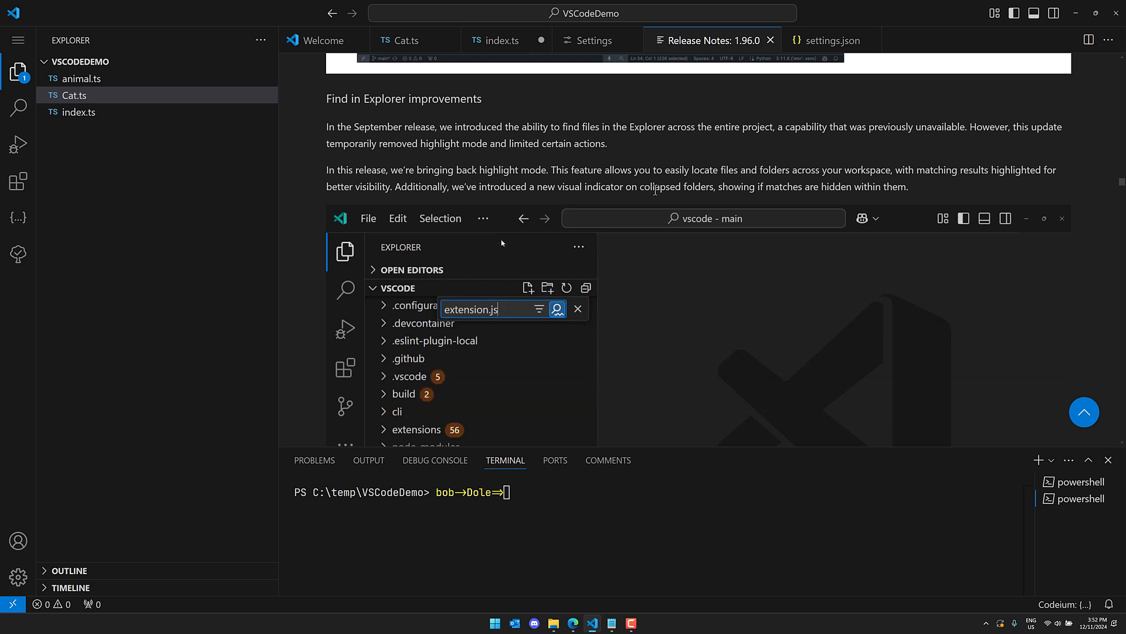
left_click(417, 429)
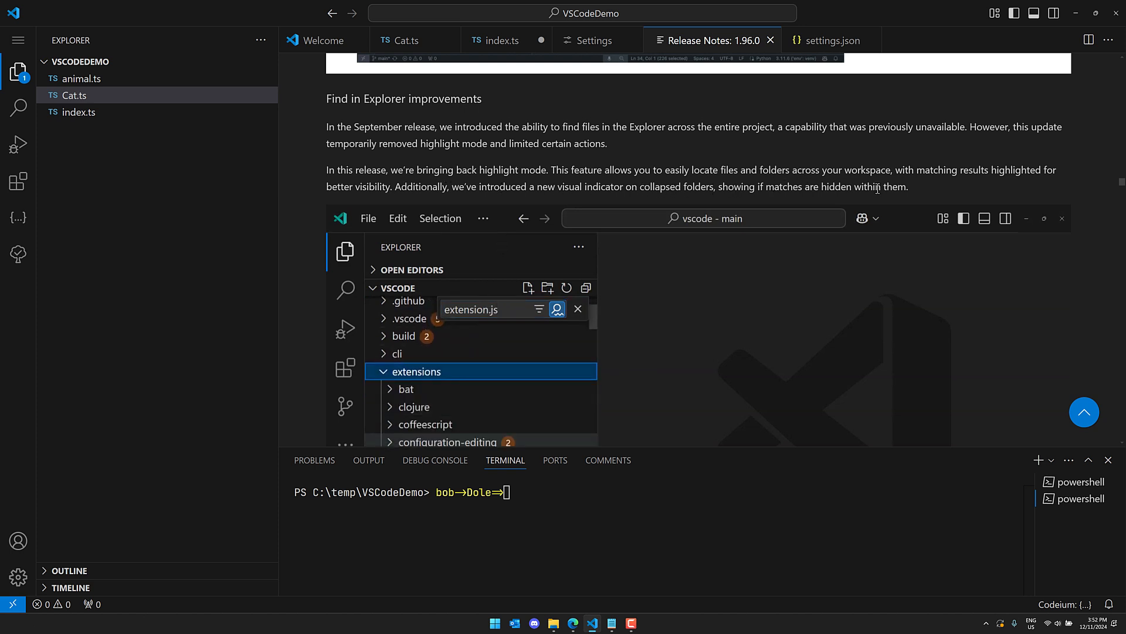
- Watch the 'ext' filter demo and scroll down to experimental Git blame information
scroll("down", 3)
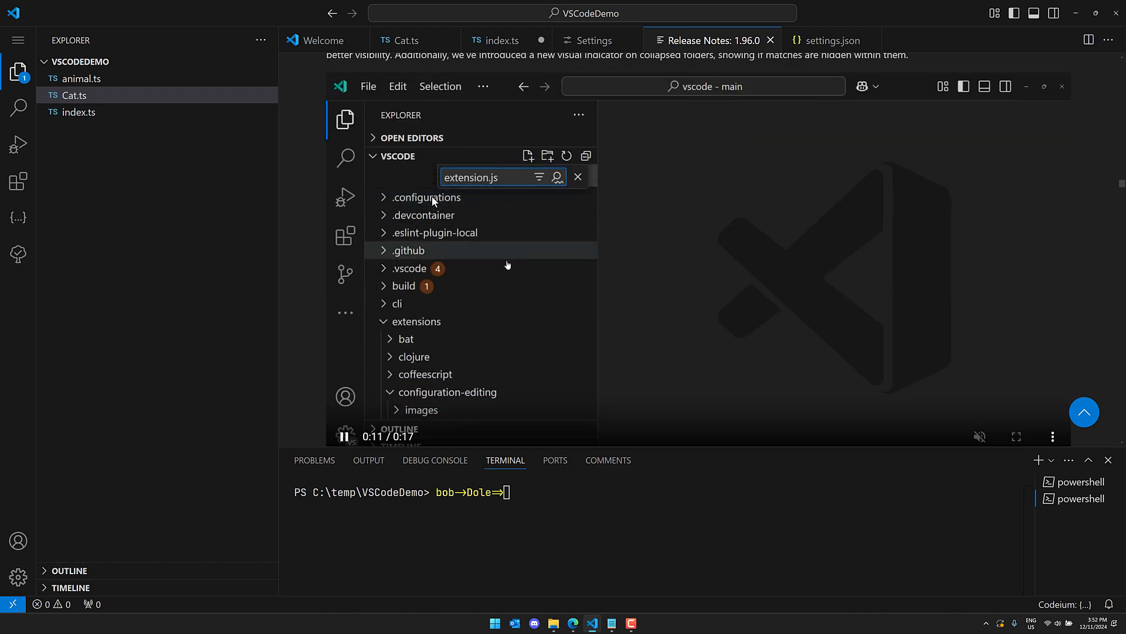
left_click(405, 285)
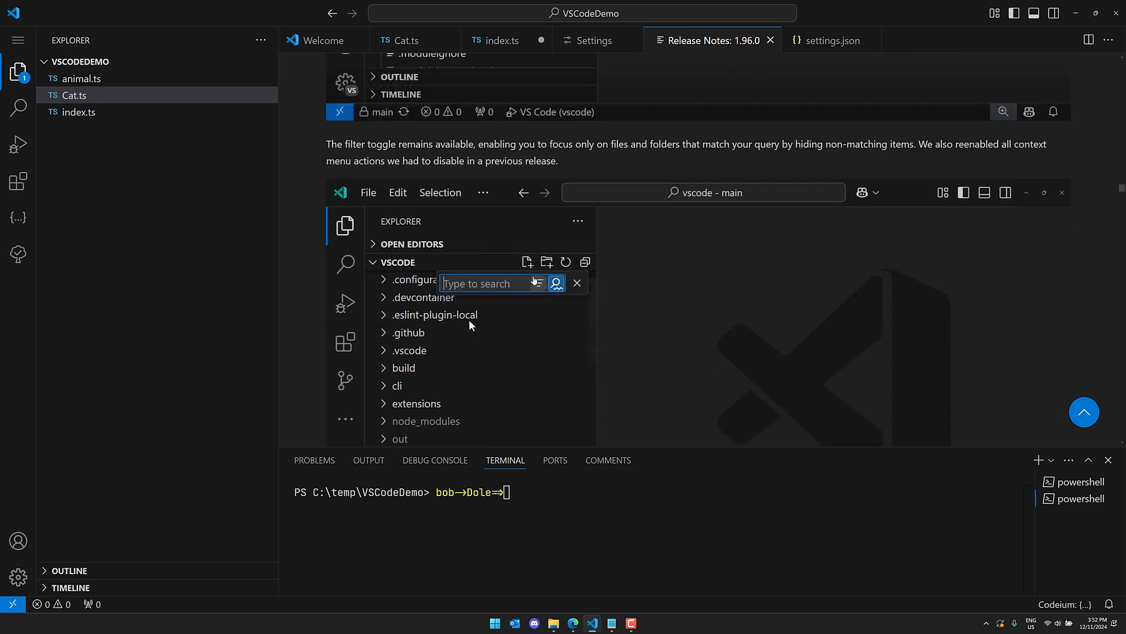
type("extension.js")
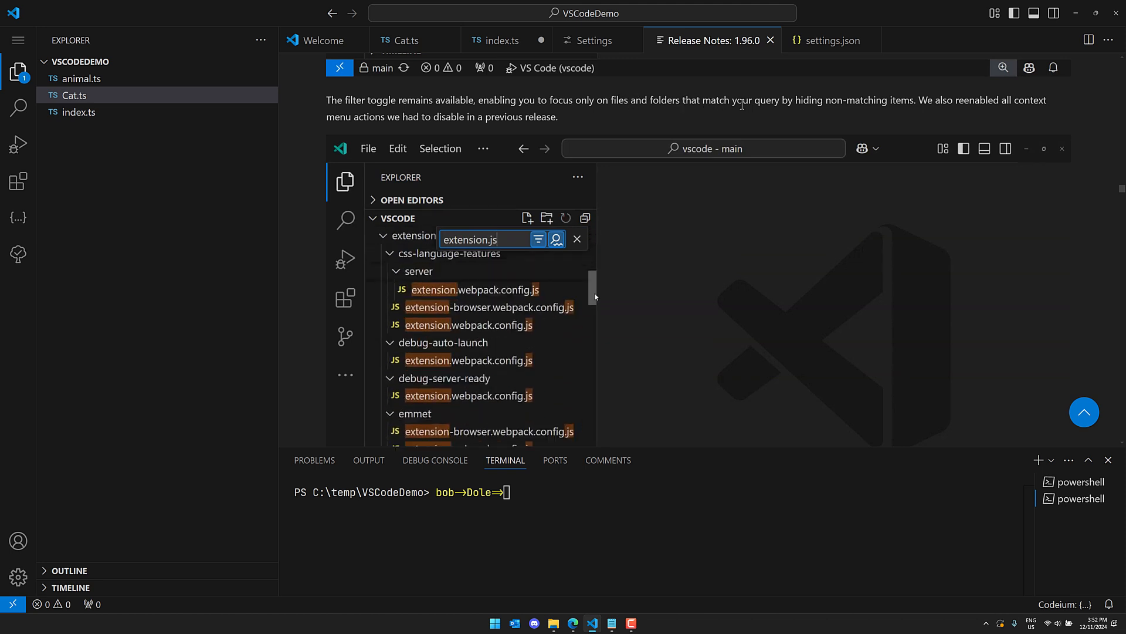
scroll("down", 3)
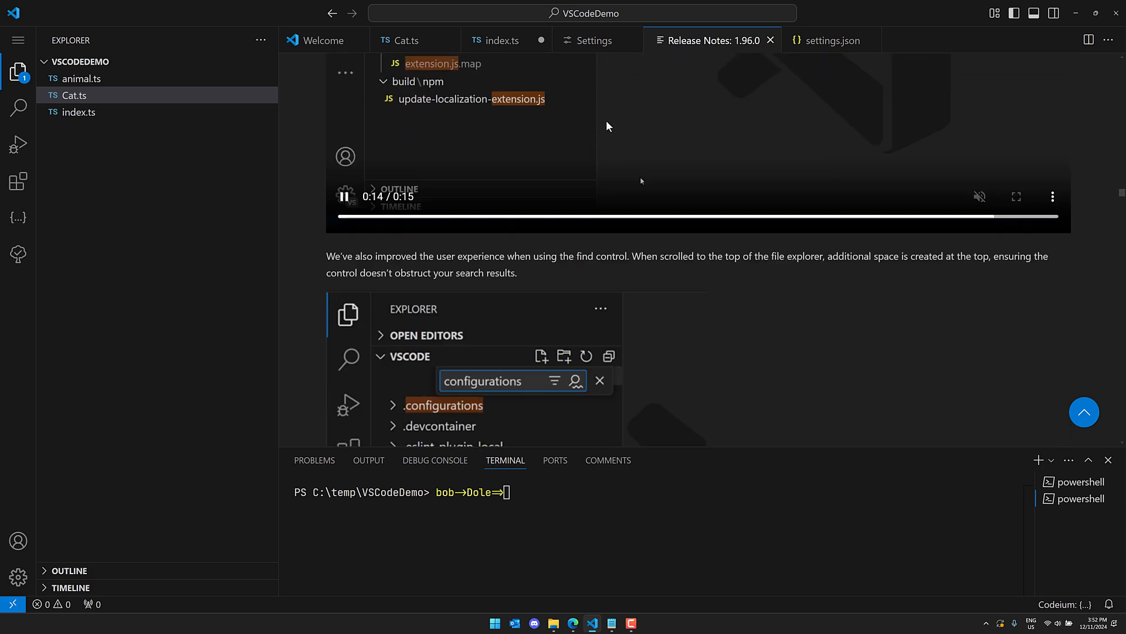
scroll("down", 3)
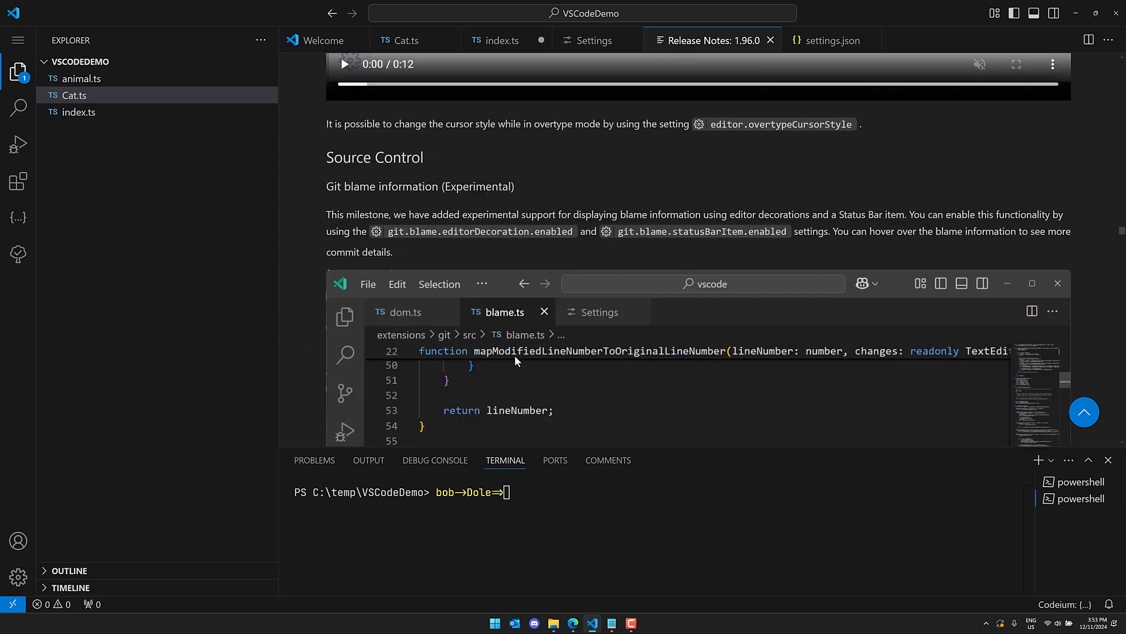
- Bring the Welcome page to the front, keeping the release notes tab open
left_click(323, 40)
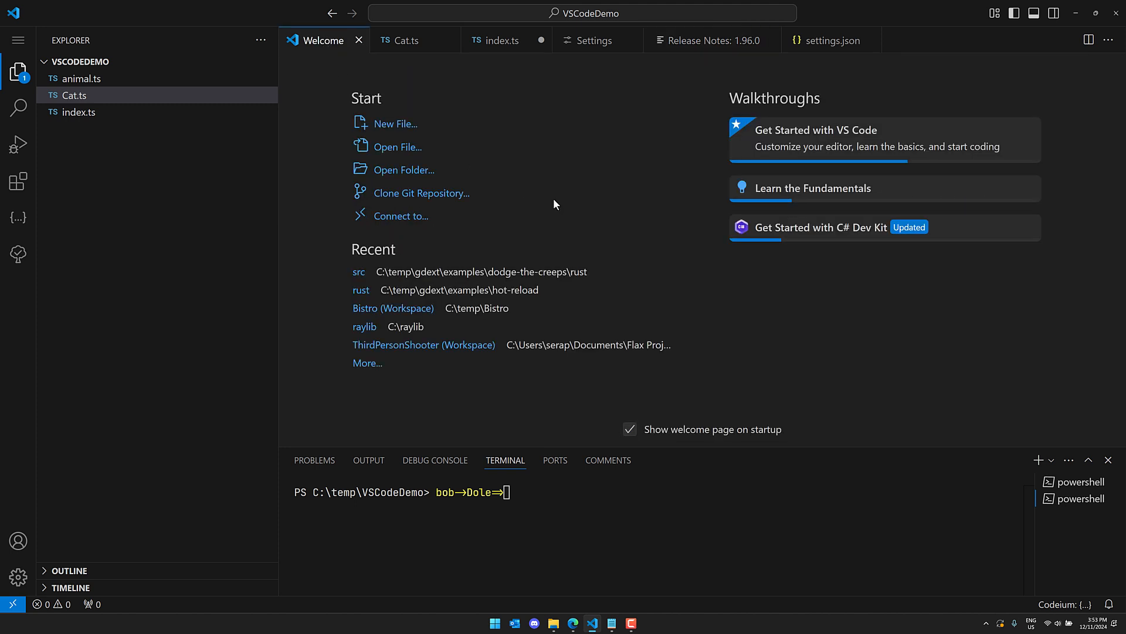
mouse_move(611, 232)
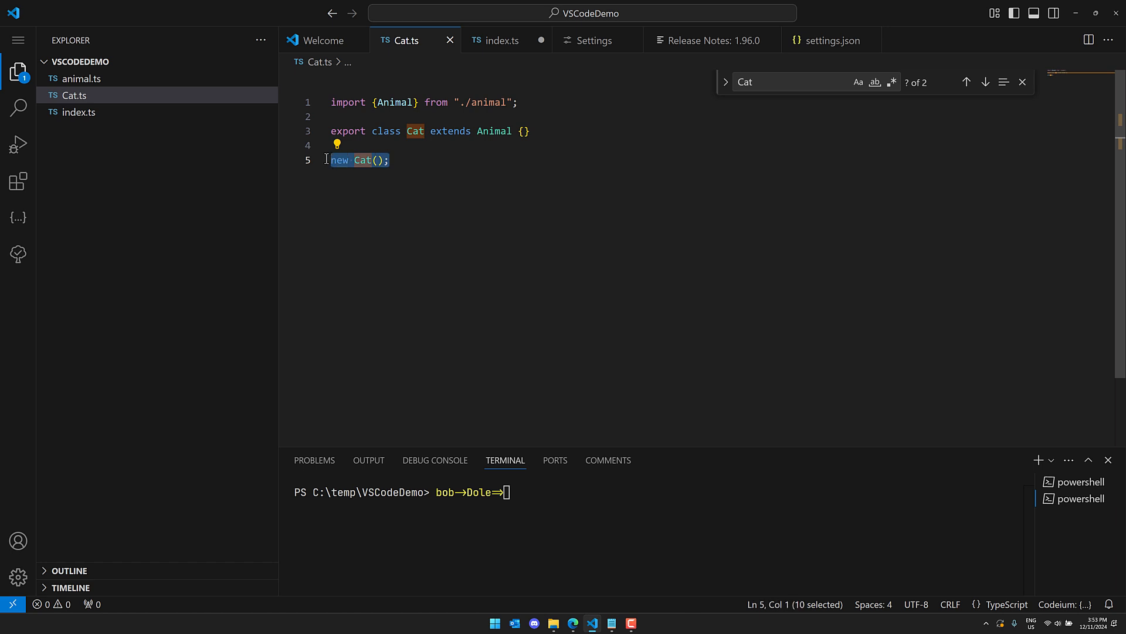
- Hop to index.ts and back, then overwrite Cat with Bat in line 5's new Cat()
left_click(502, 41)
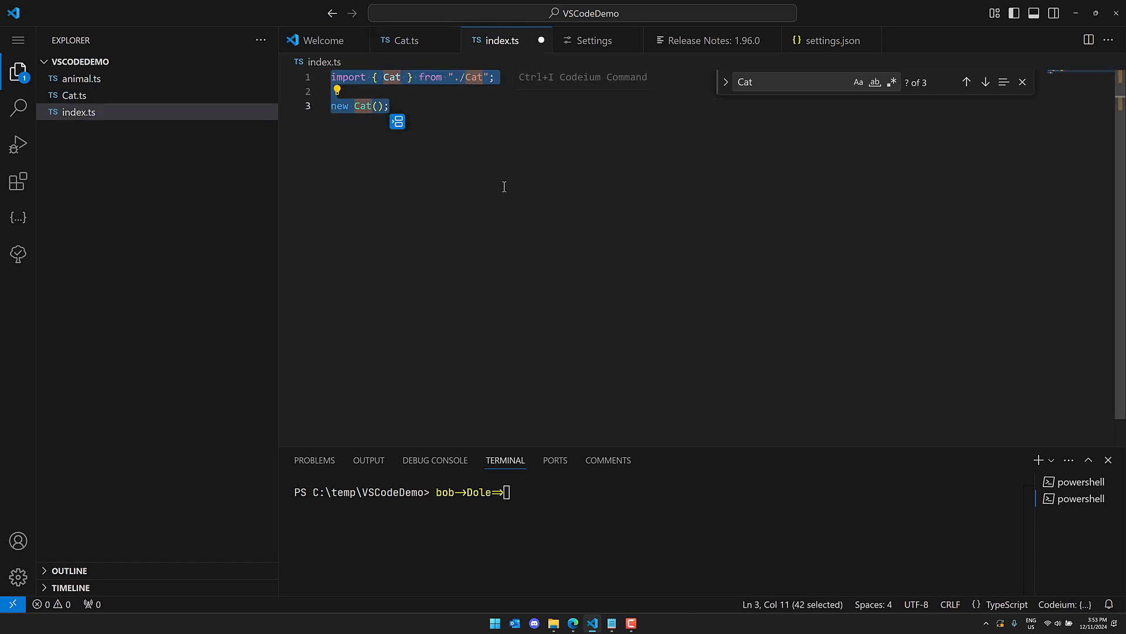
mouse_move(445, 41)
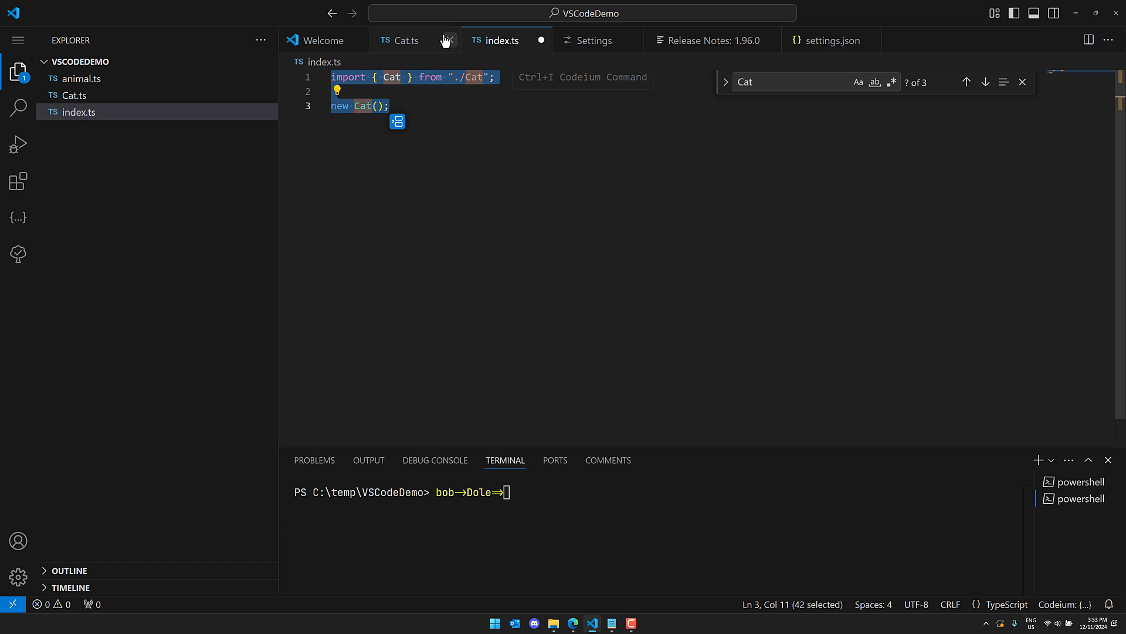
left_click(407, 40)
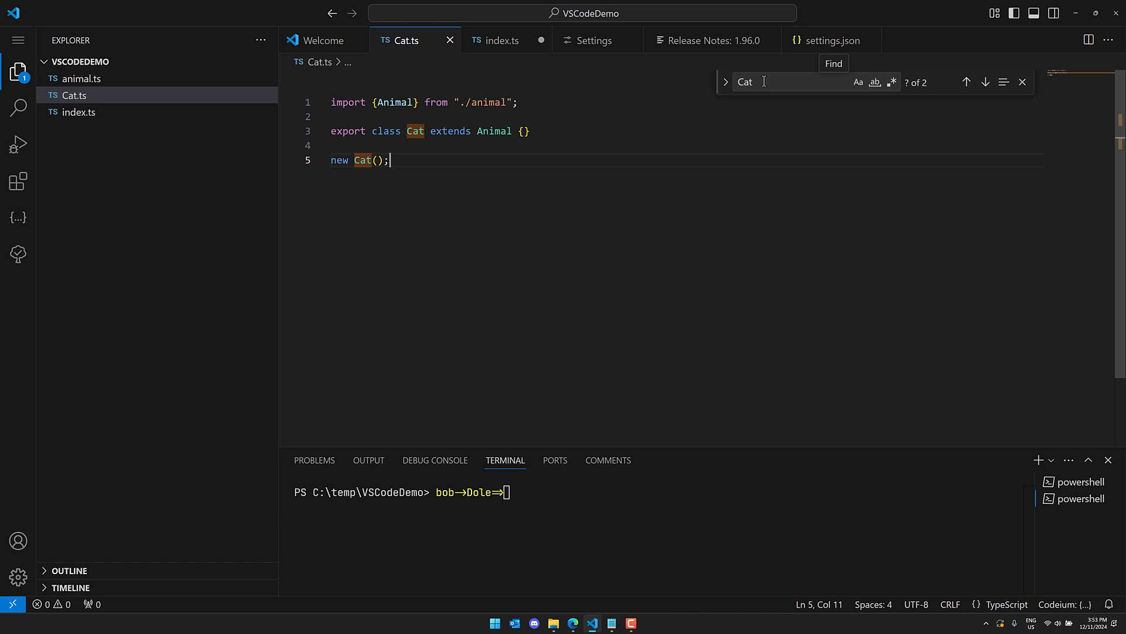
mouse_move(746, 553)
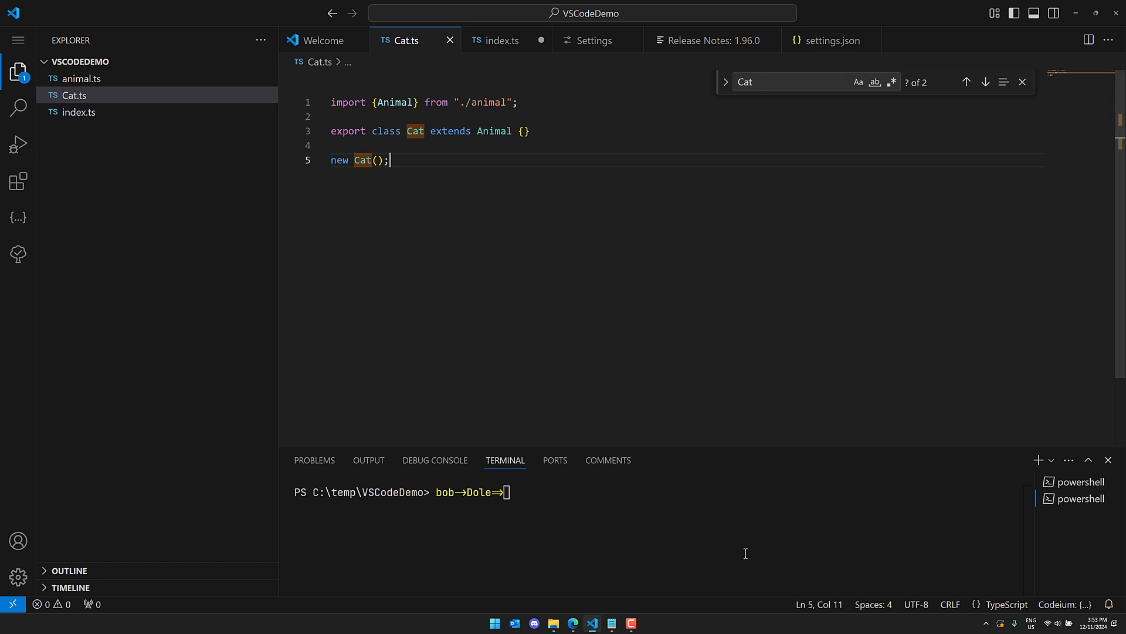
left_click(363, 159)
type("B")
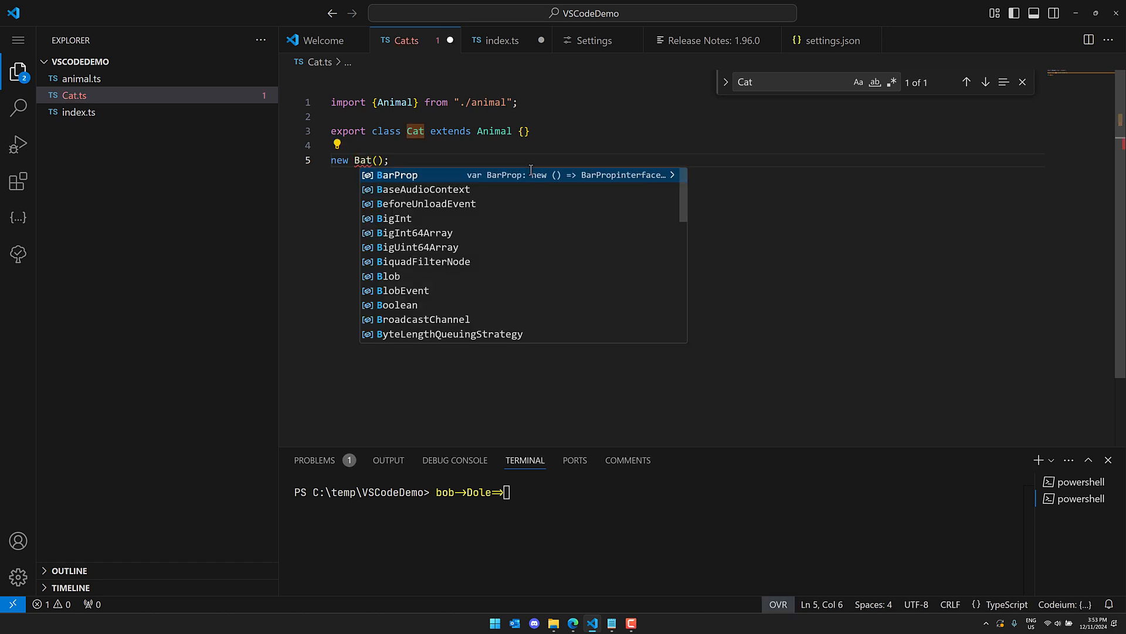
key("Escape")
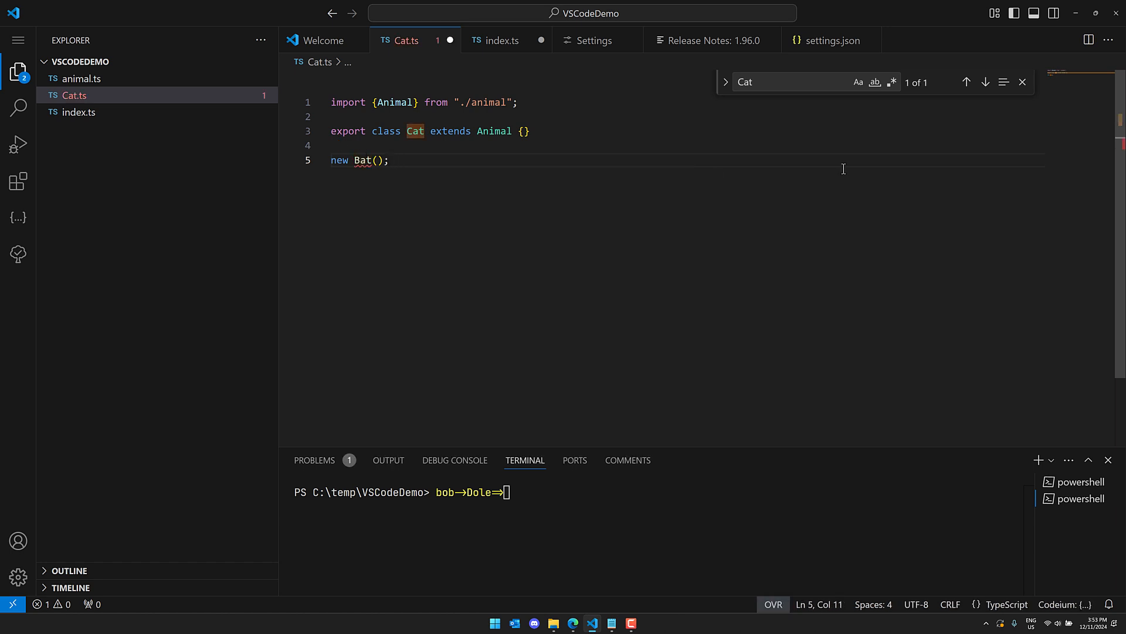